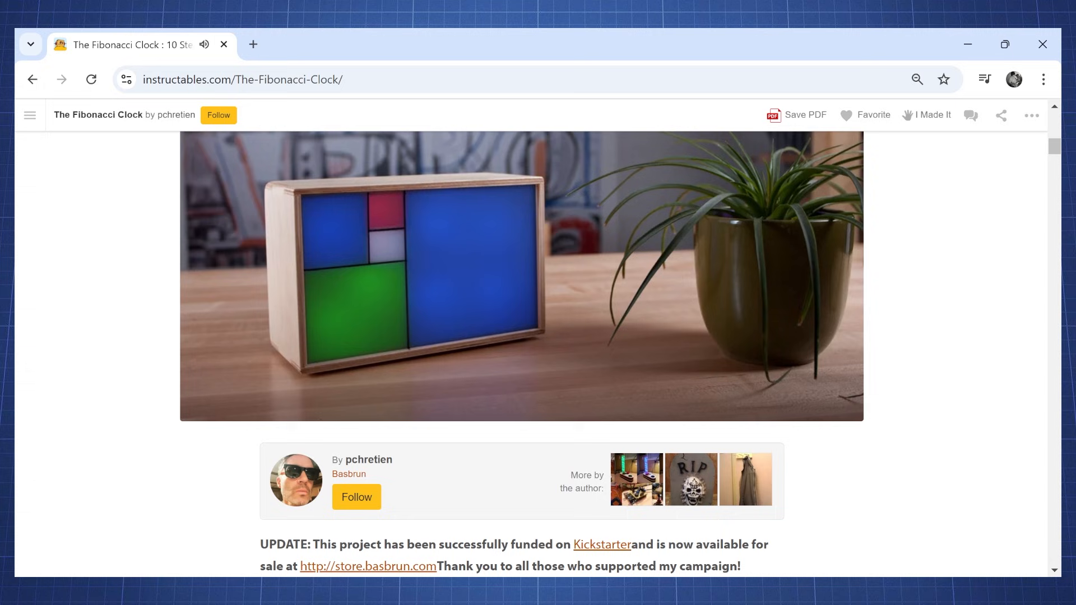
Step: Scroll through the Instructables Fibonacci Clock page, close the enlarged circuit diagram, and continue reading
scroll(down, 3)
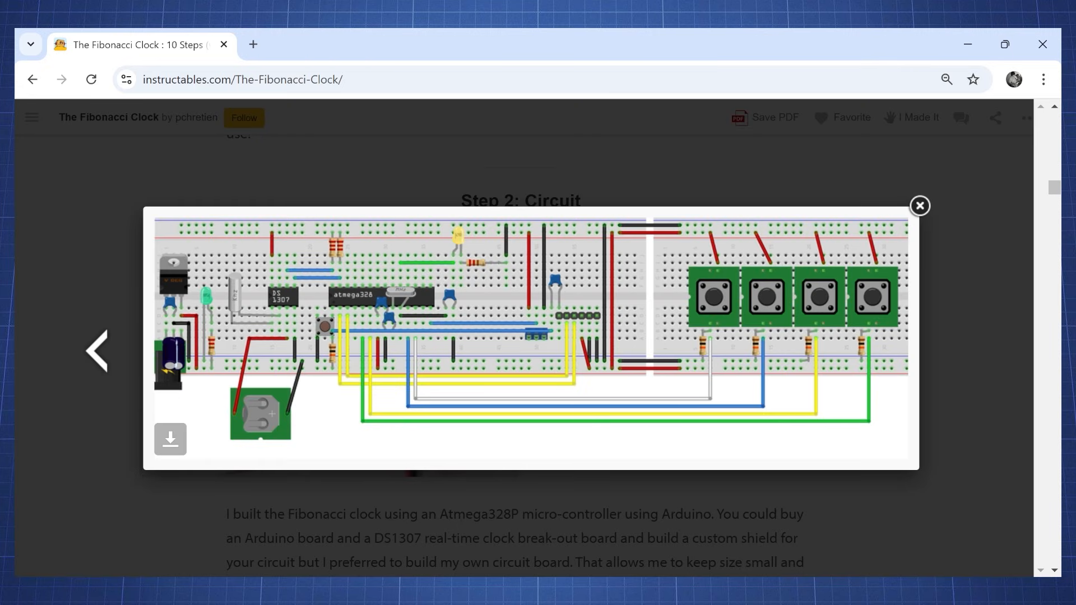
click(98, 351)
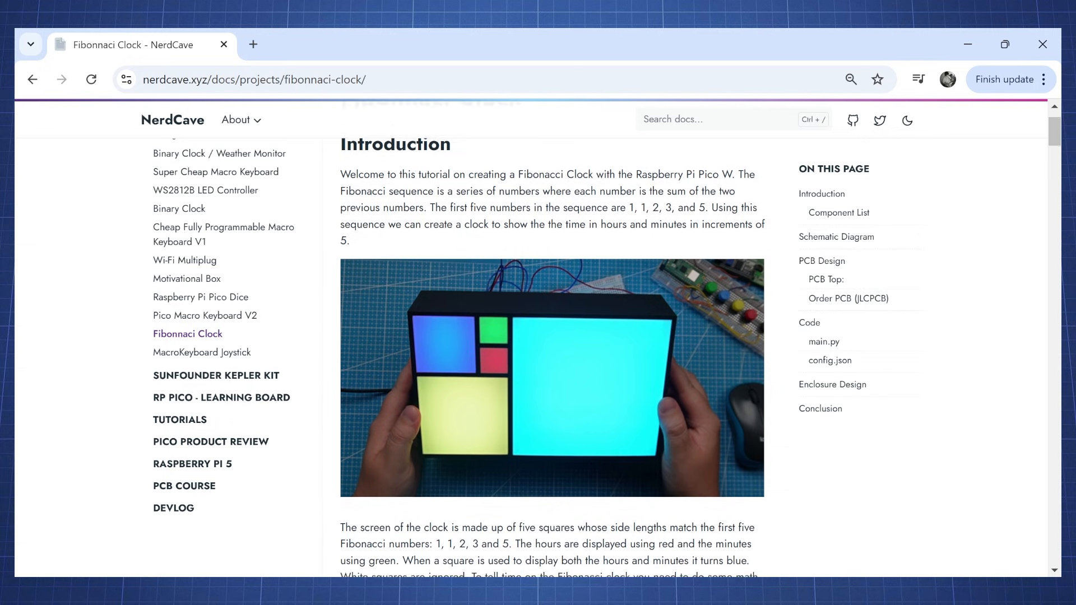
scroll(down, 3)
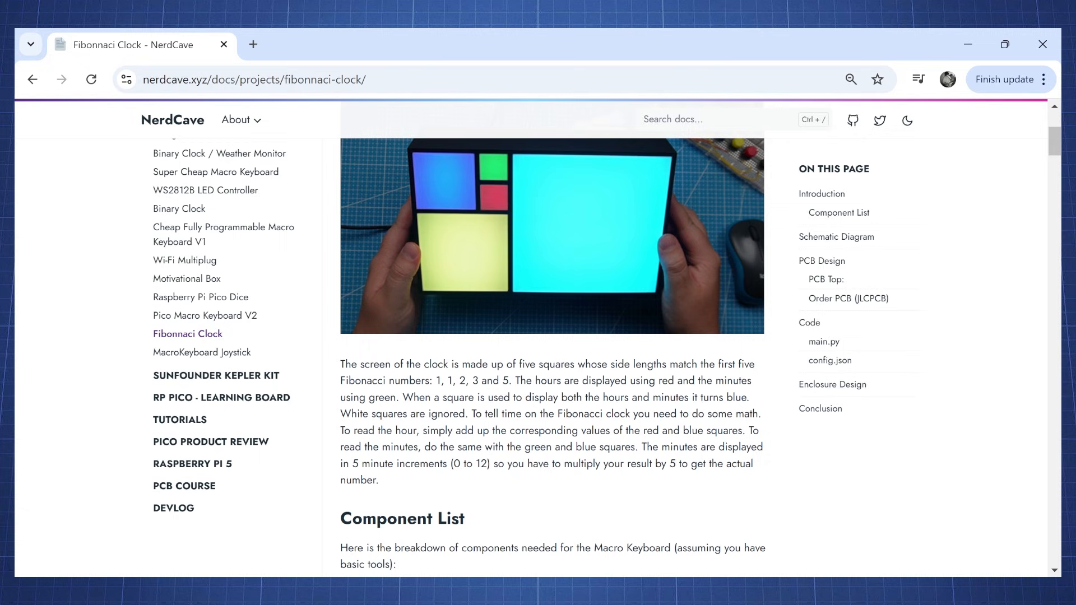
scroll(down, 3)
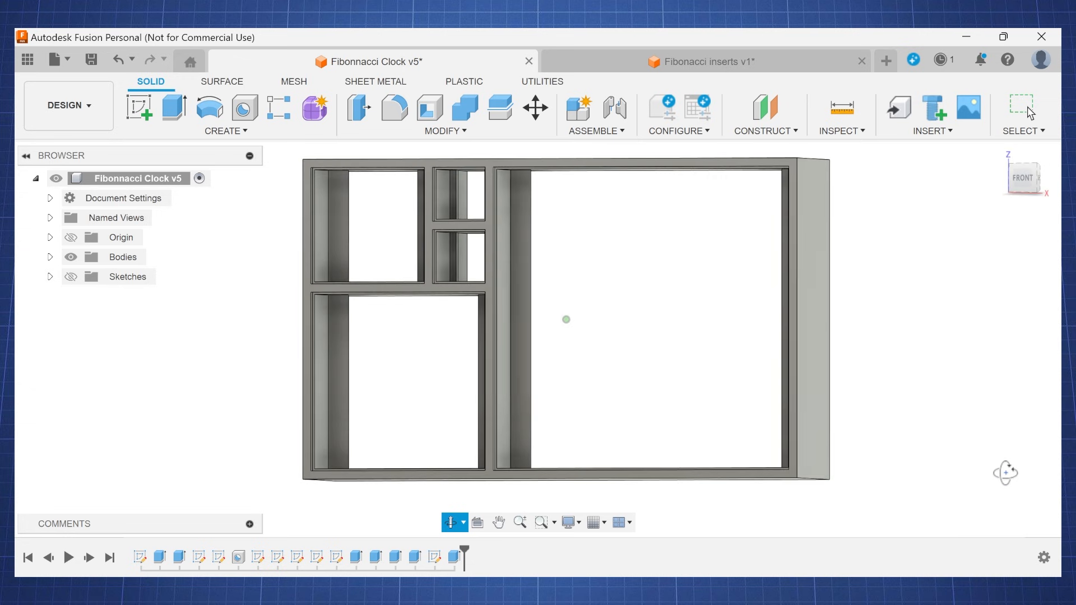
Step: View the Fibonacci Clock v5 enclosure design from the front in Fusion
click(708, 60)
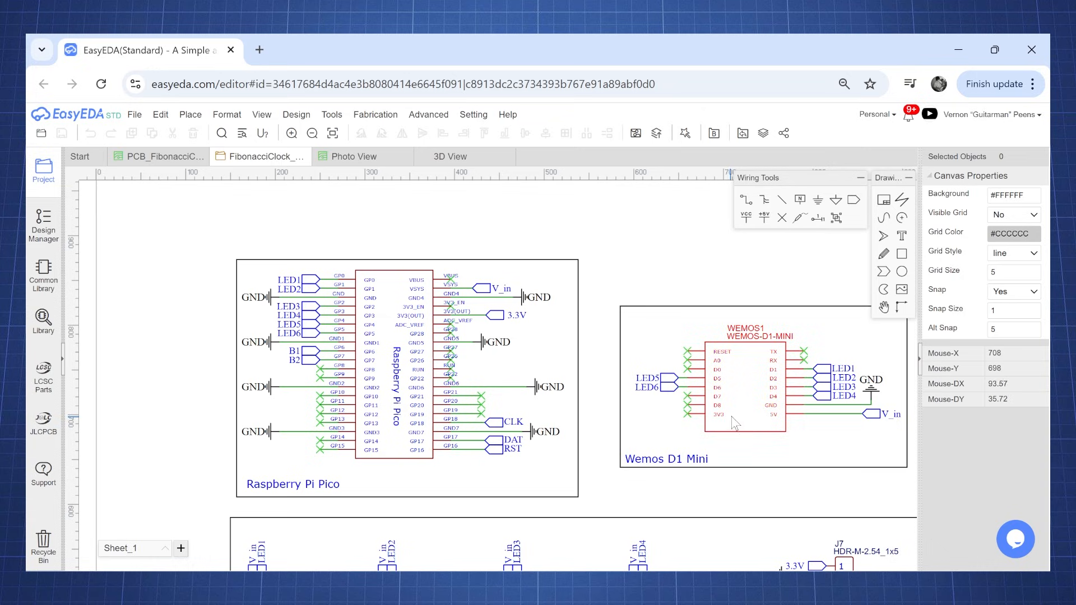
Step: Scroll the schematic sheet and switch to the PCB_FibonacciClock board layout
scroll(down, 3)
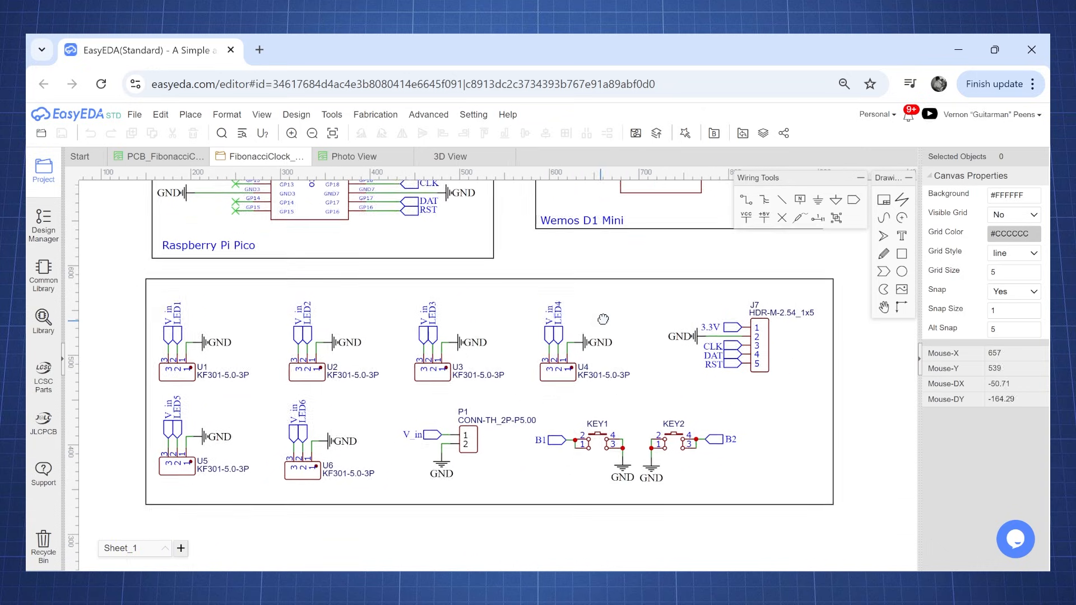
click(164, 157)
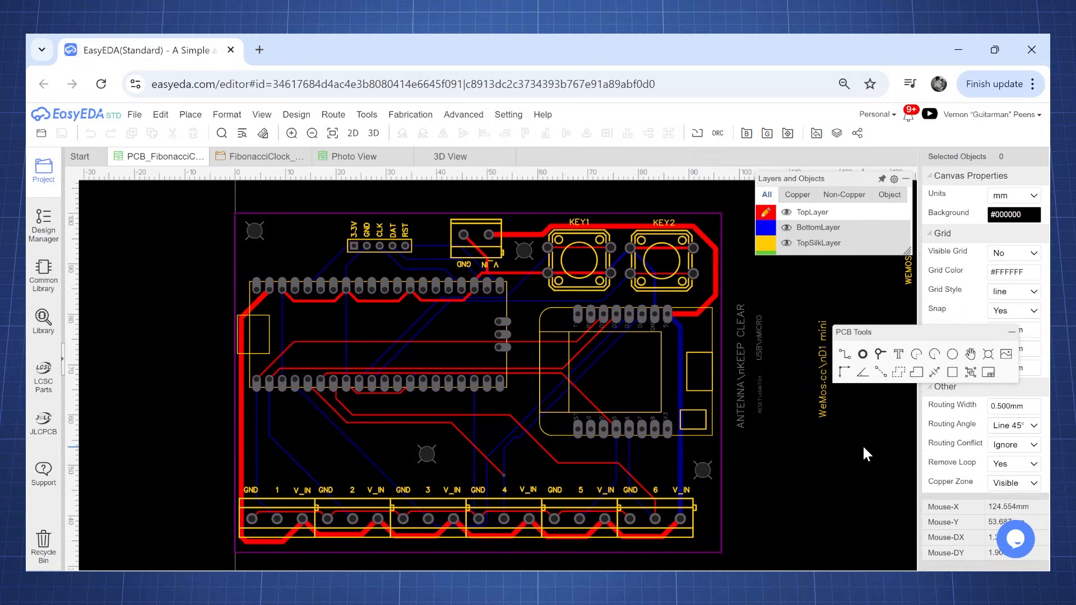
click(450, 157)
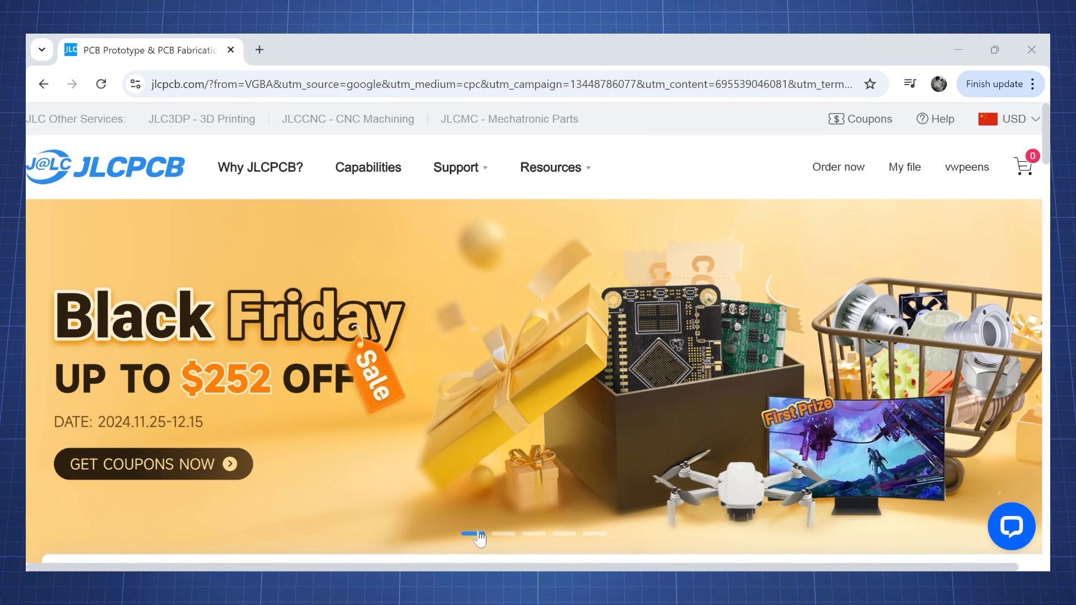
Step: Go to the Black Friday 2024 deals page and scroll down to the coupon cards
click(153, 464)
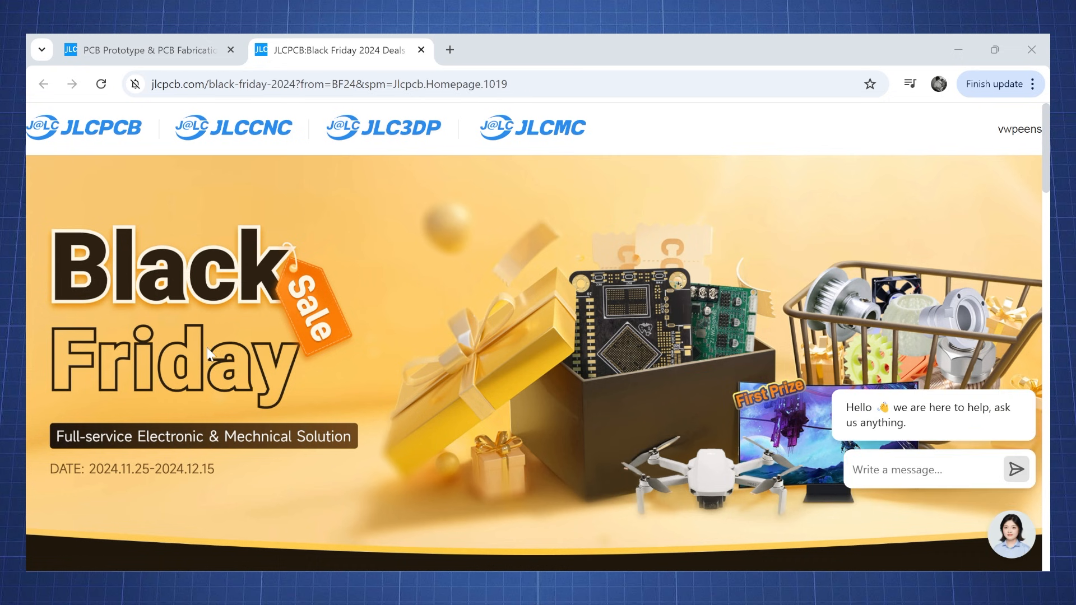
scroll(down, 3)
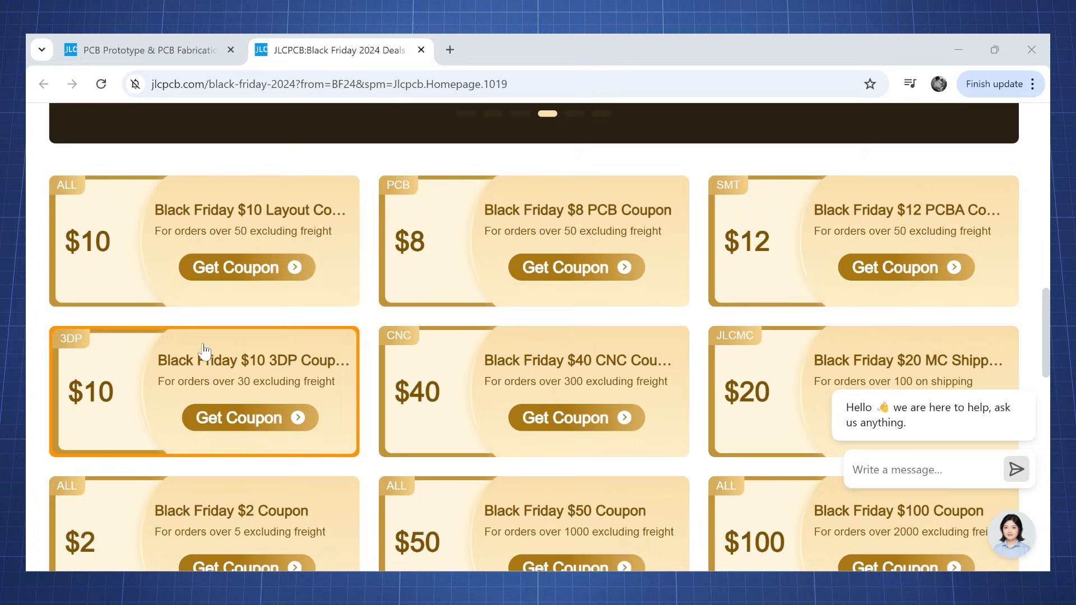
scroll(down, 3)
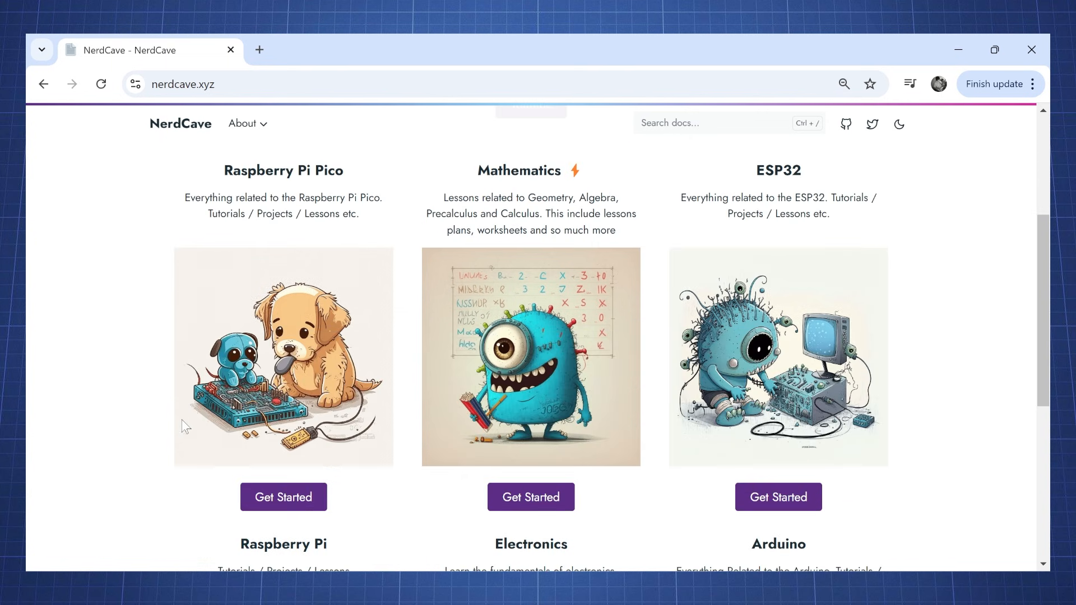
Step: Navigate from Raspberry Pi Pico Get Started through Projects to the Fibonacci Clock page
click(282, 497)
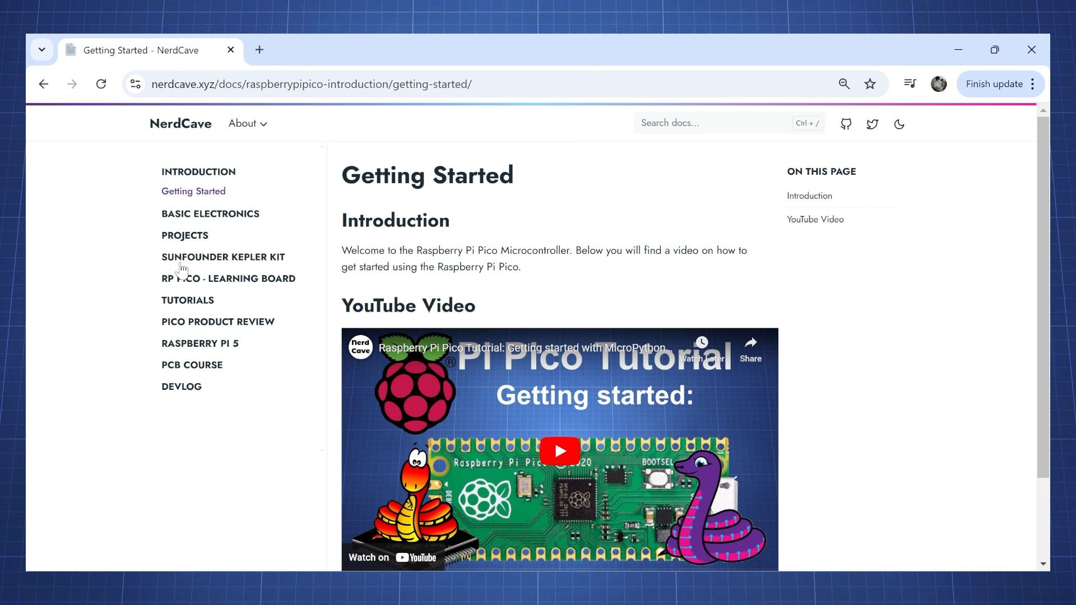
click(185, 235)
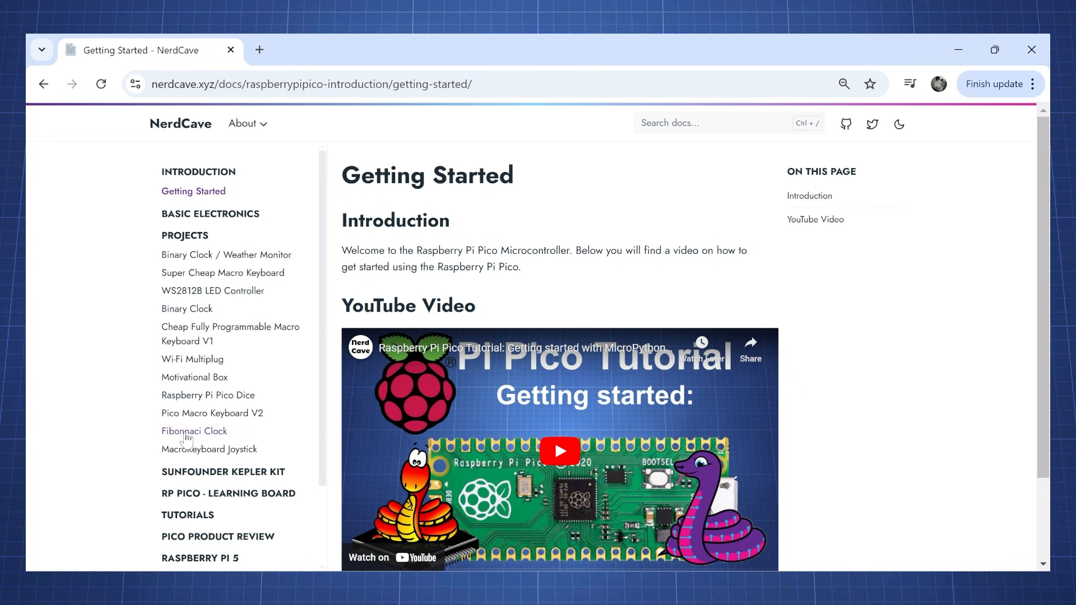
click(194, 430)
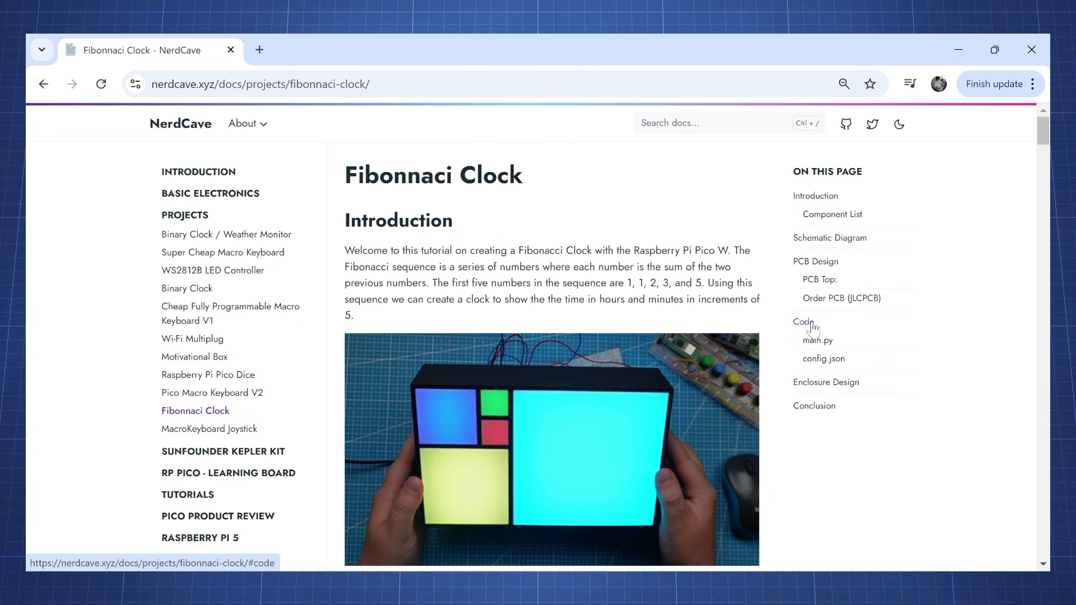
Step: Jump to the Code section and download the full demo code archive via the 'here' link
click(803, 321)
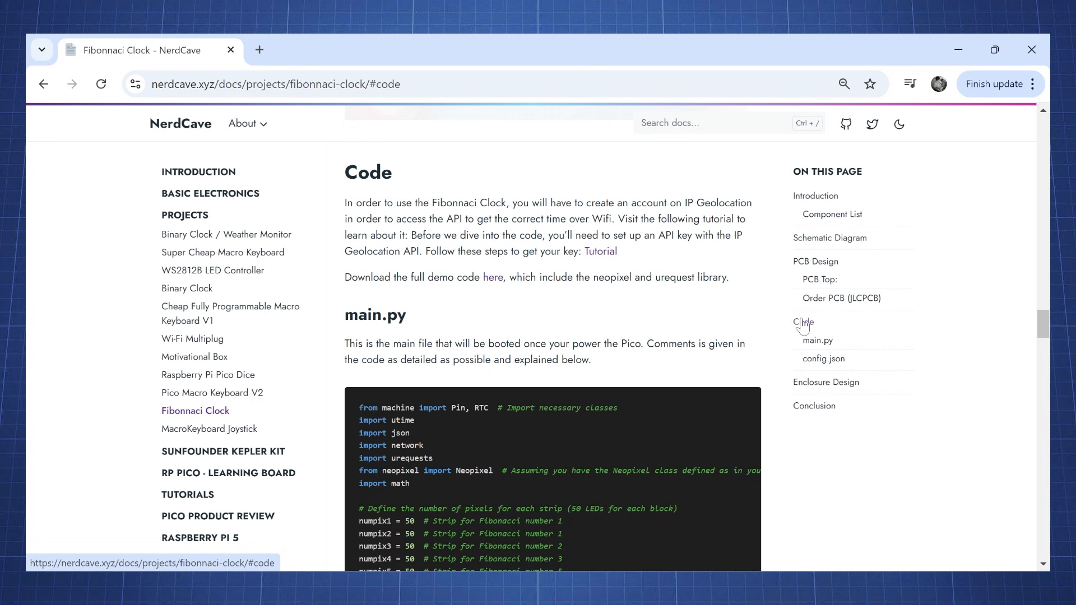
mouse_move(493, 277)
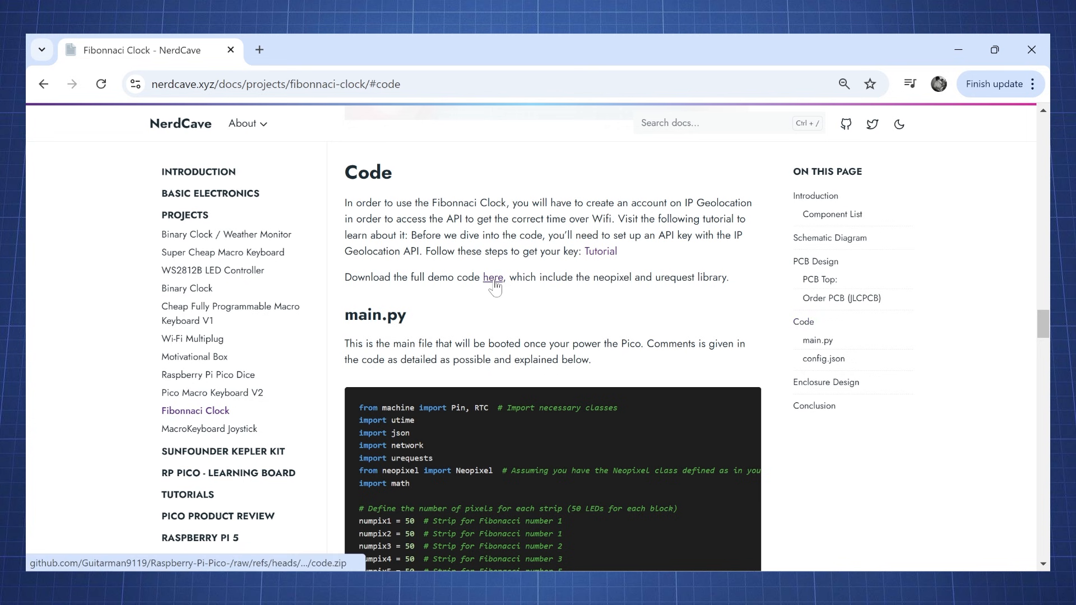
click(493, 277)
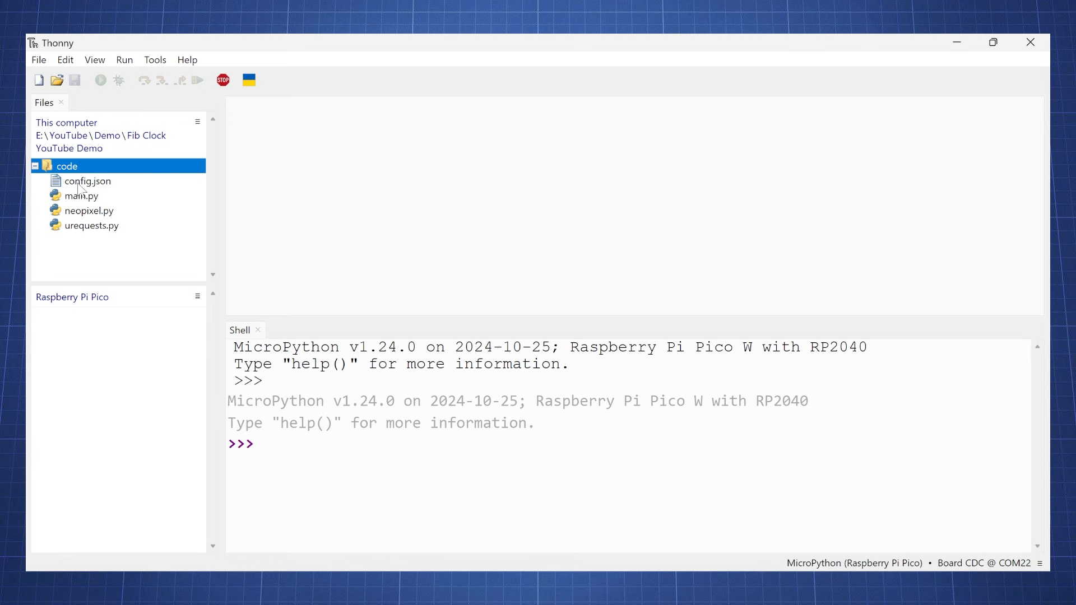
Step: Select the code folder files and upload them to / on the Raspberry Pi Pico
click(91, 225)
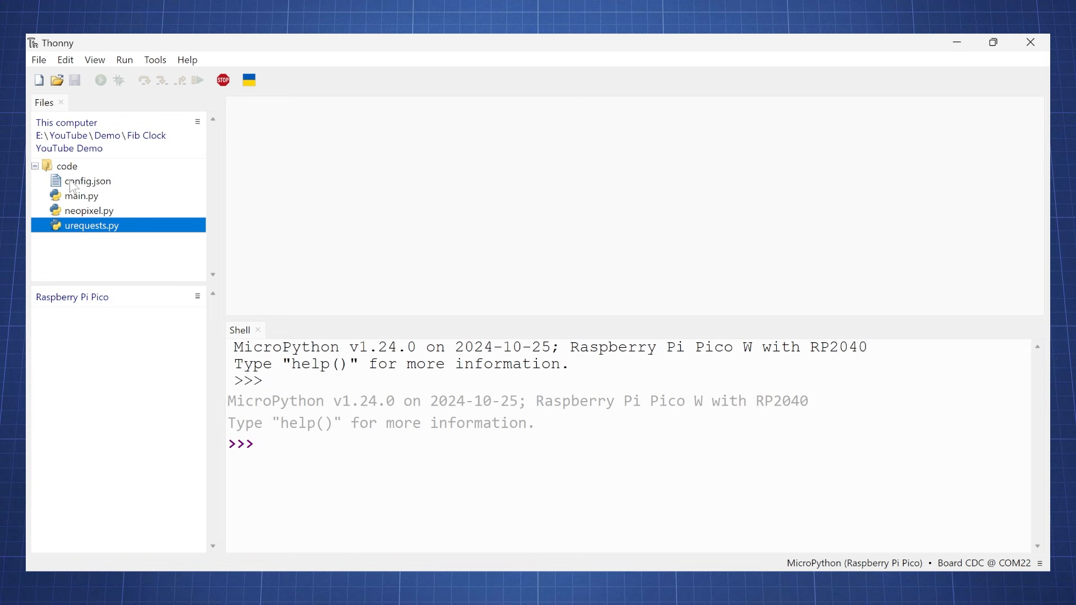
right_click(86, 181)
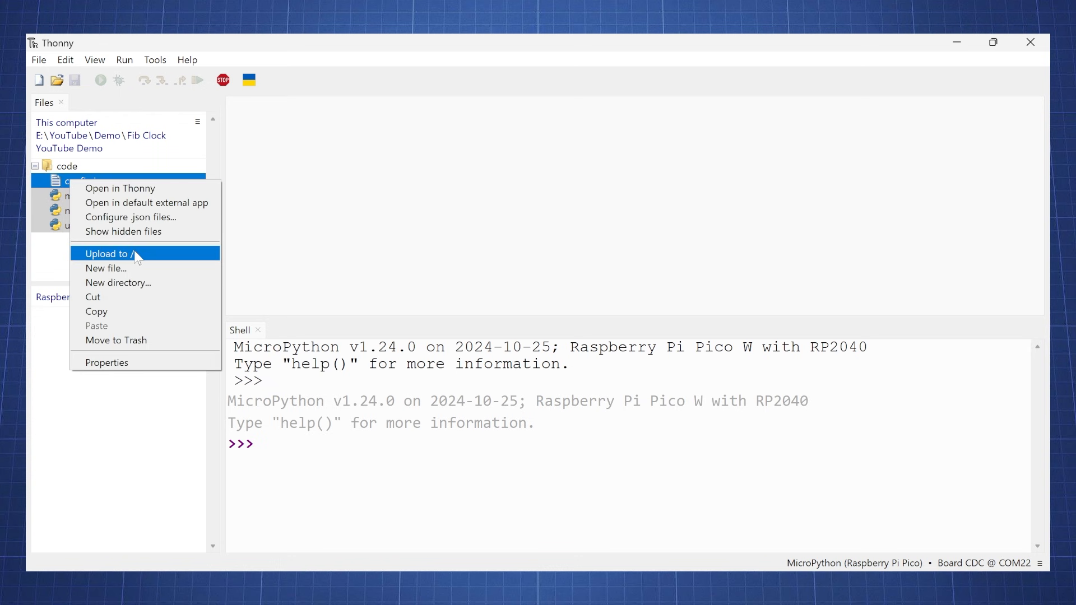
click(110, 253)
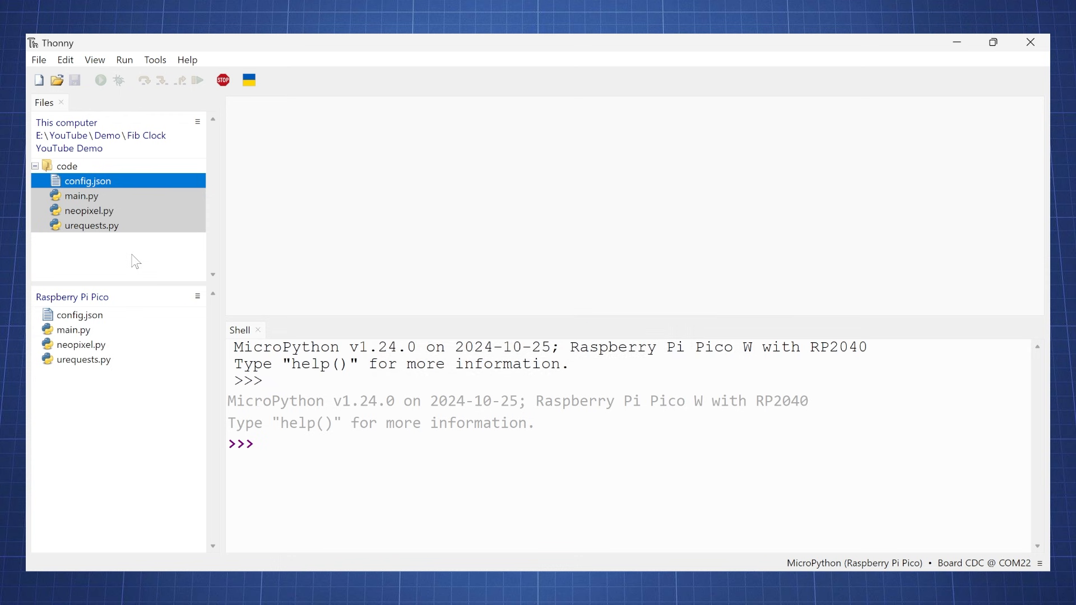
Step: Open config.json from the Pico and highlight its Wi-Fi password, API and time zone values
double_click(80, 314)
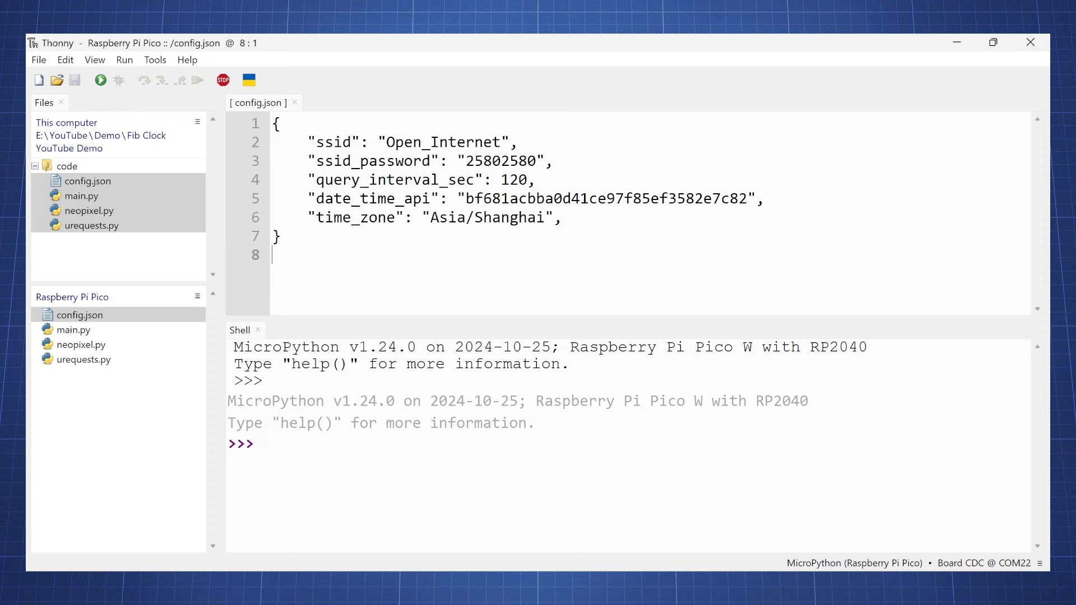
double_click(443, 143)
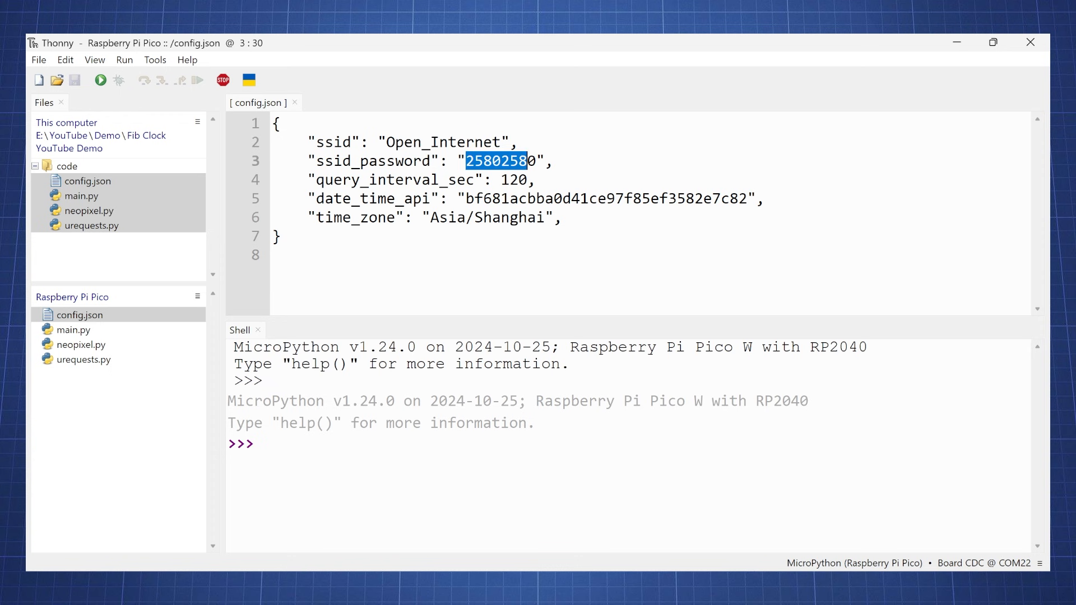
double_click(607, 199)
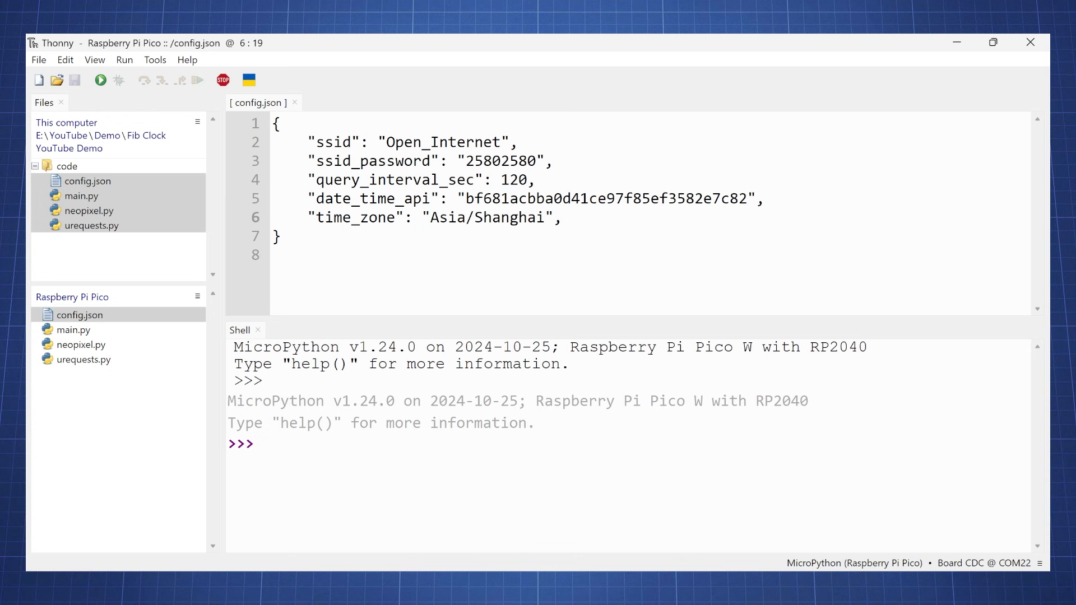
double_click(486, 216)
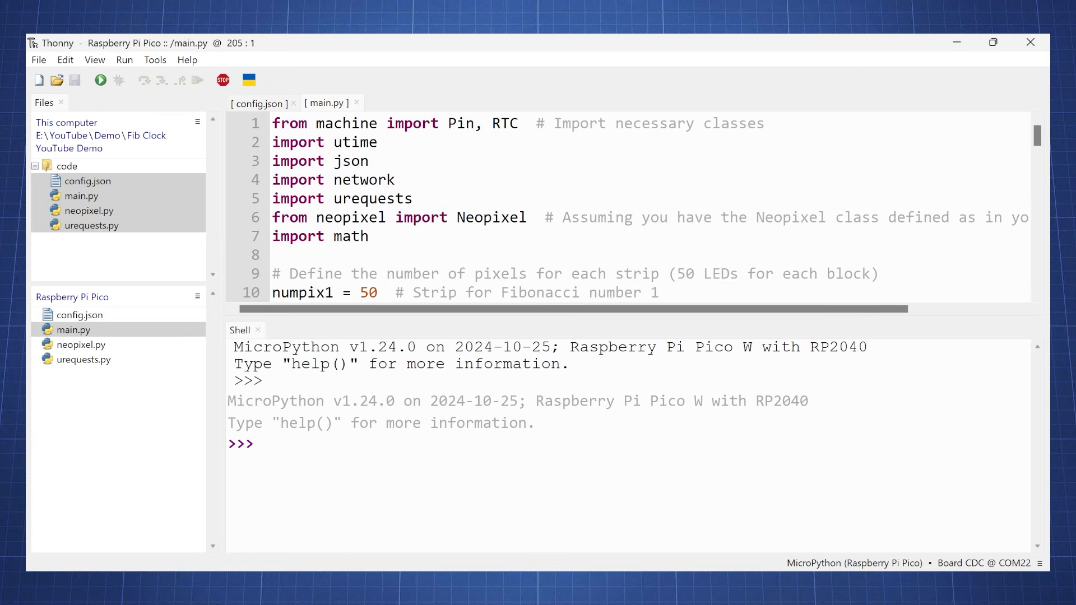
scroll(down, 3)
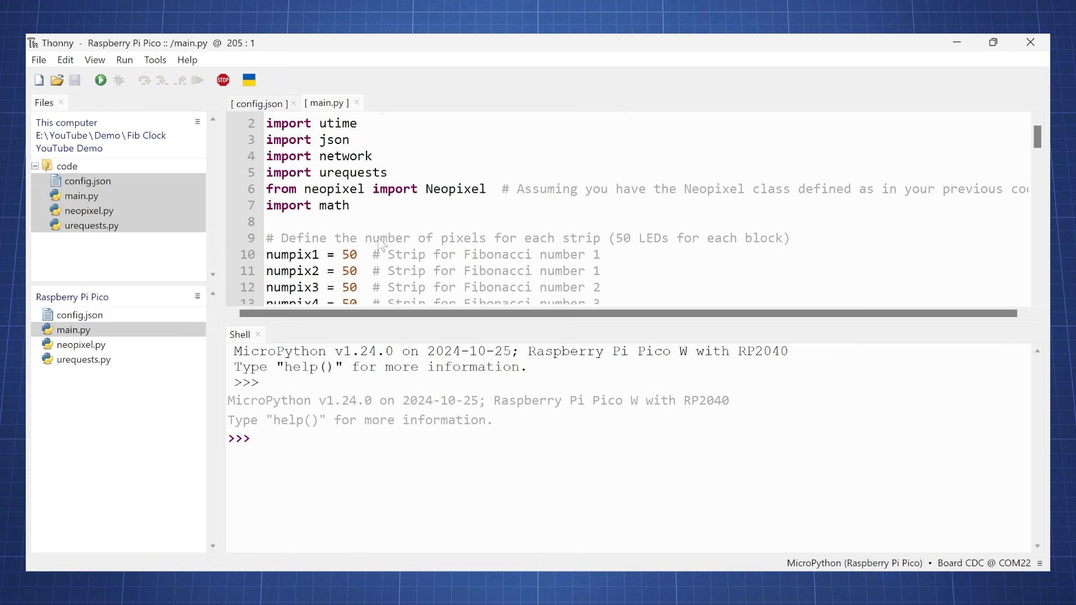
scroll(down, 3)
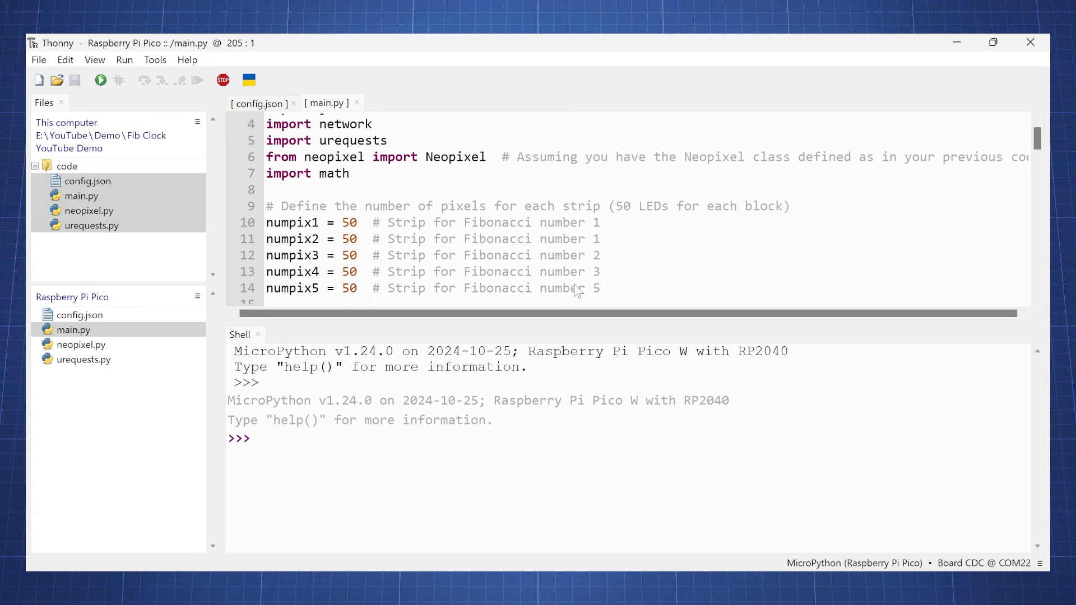
mouse_move(395, 262)
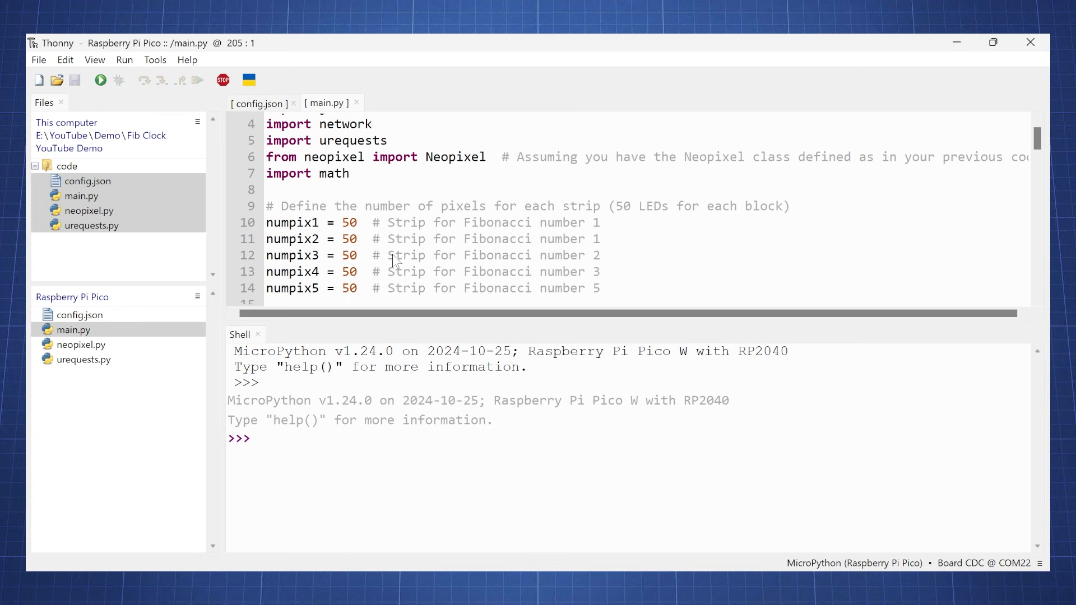
click(342, 222)
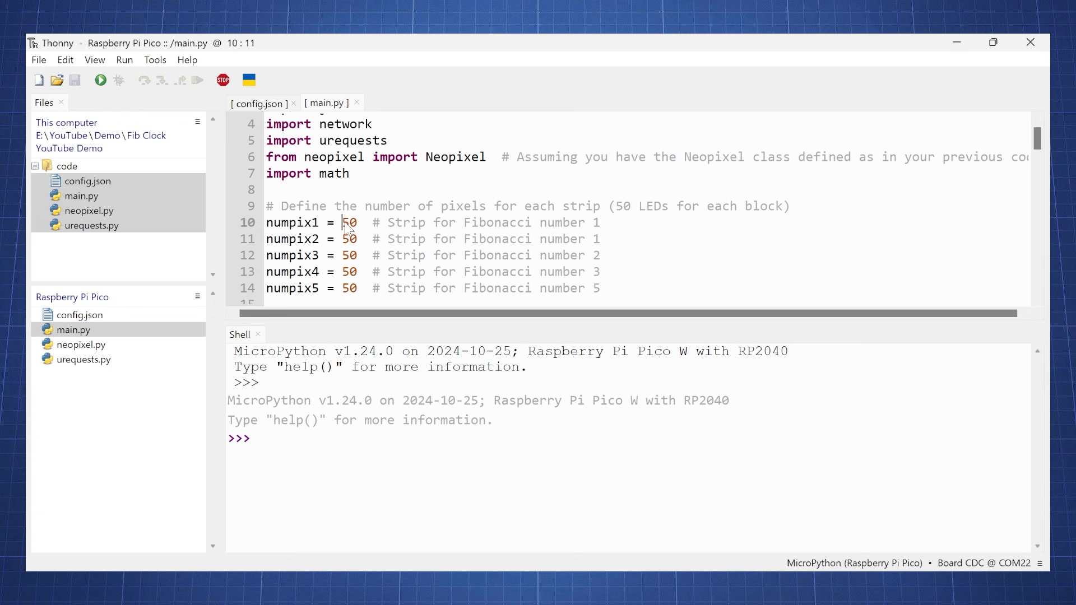
double_click(349, 222)
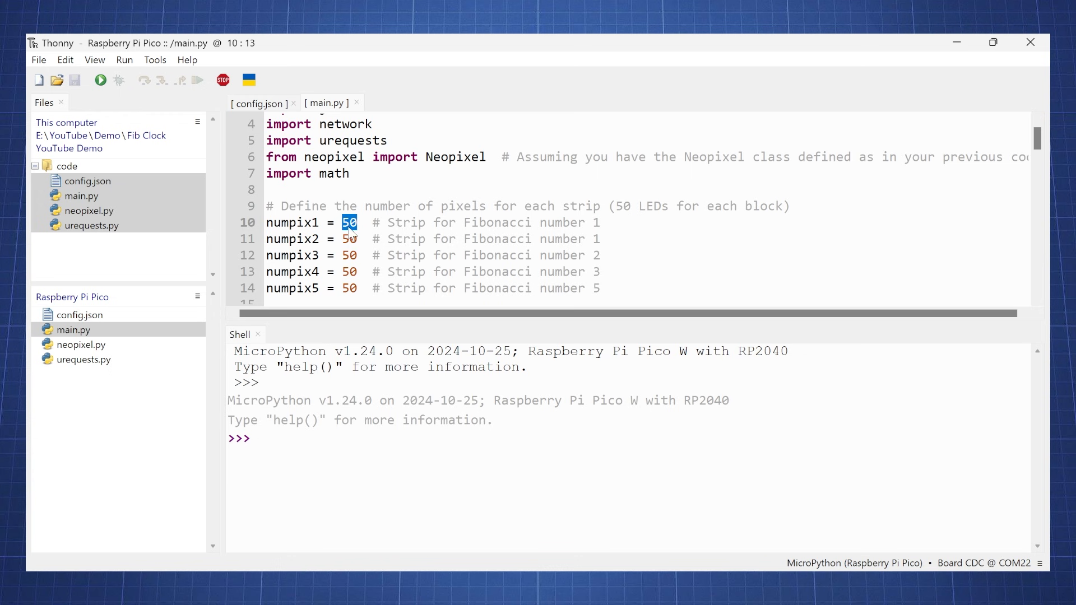
scroll(down, 3)
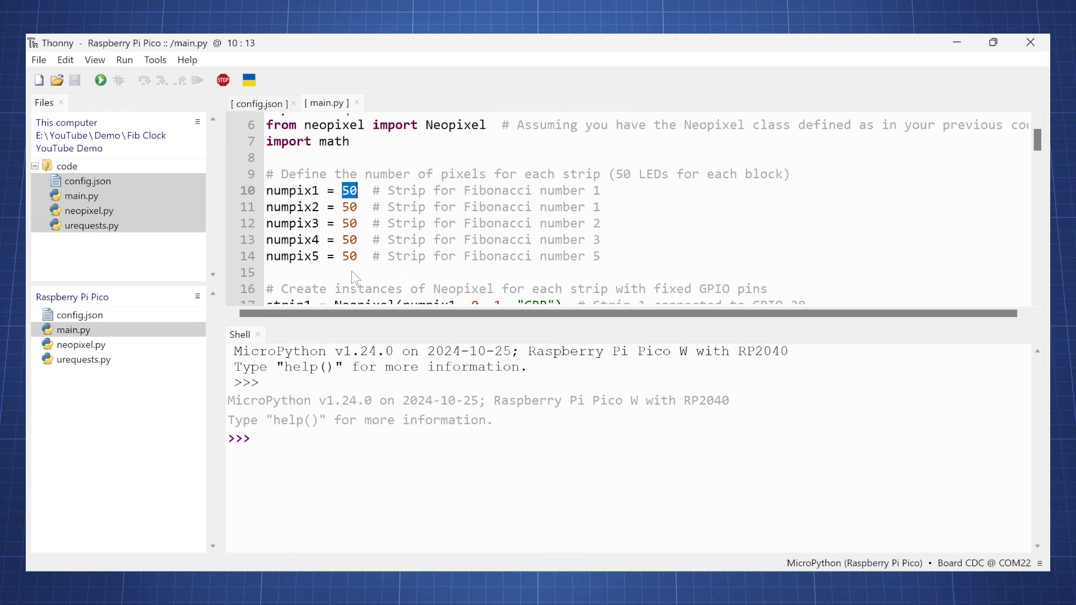
scroll(down, 3)
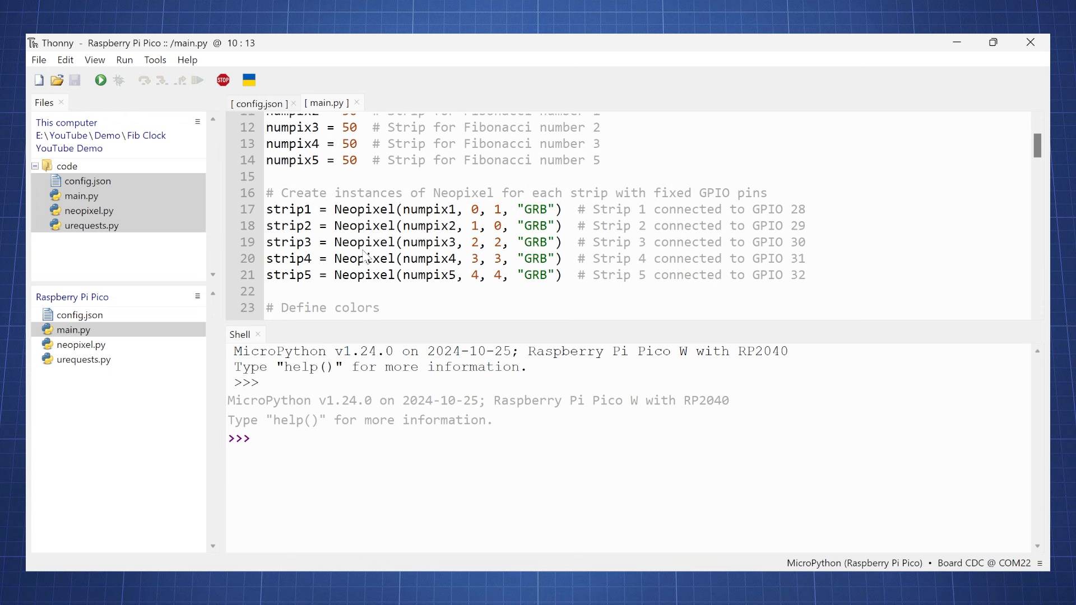
mouse_move(686, 233)
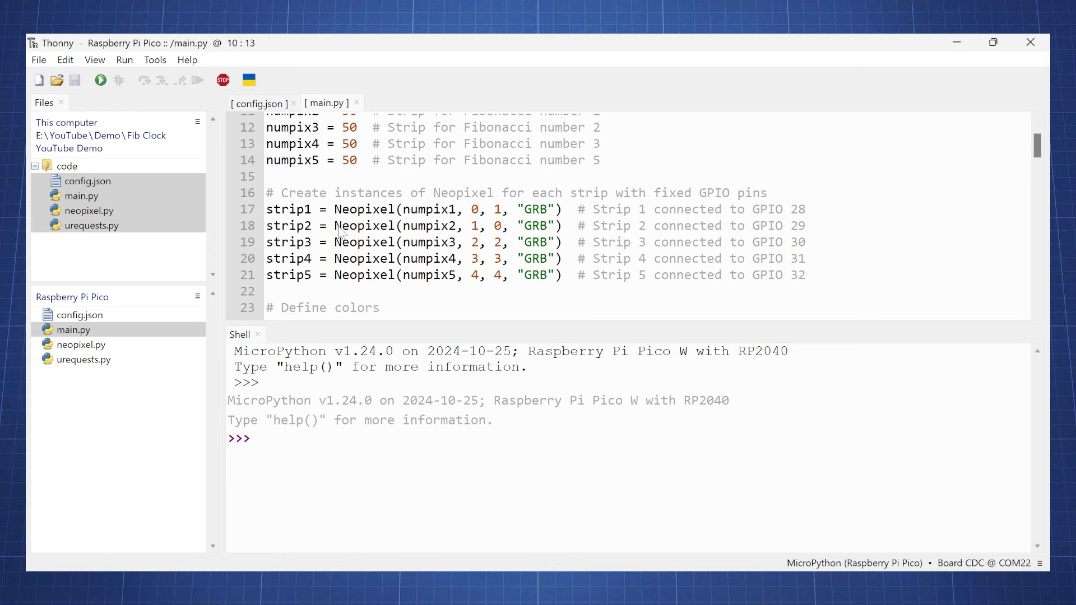
mouse_move(473, 250)
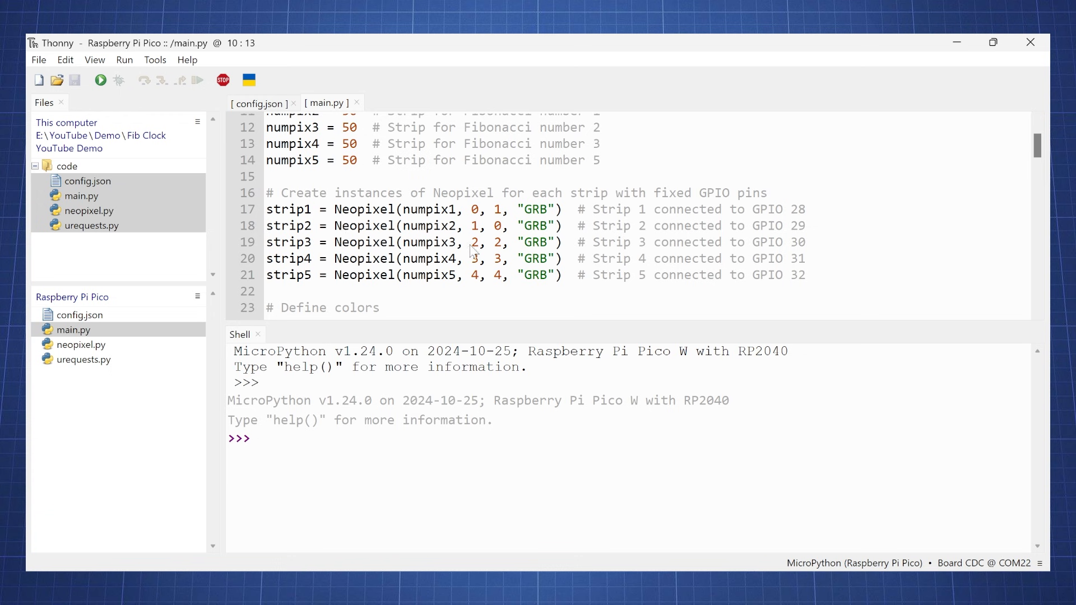
scroll(down, 3)
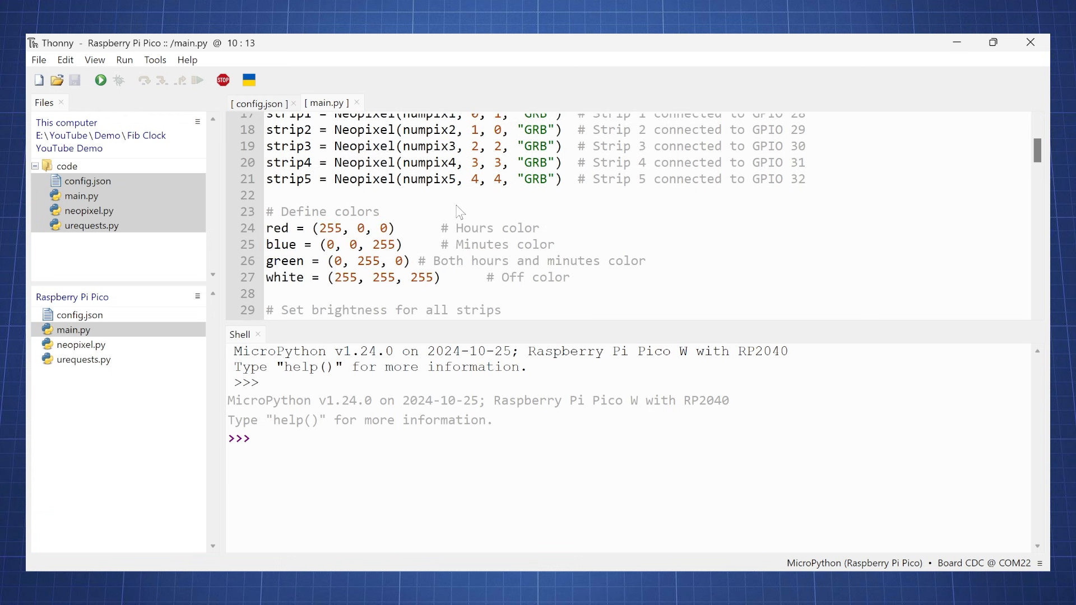
mouse_move(337, 227)
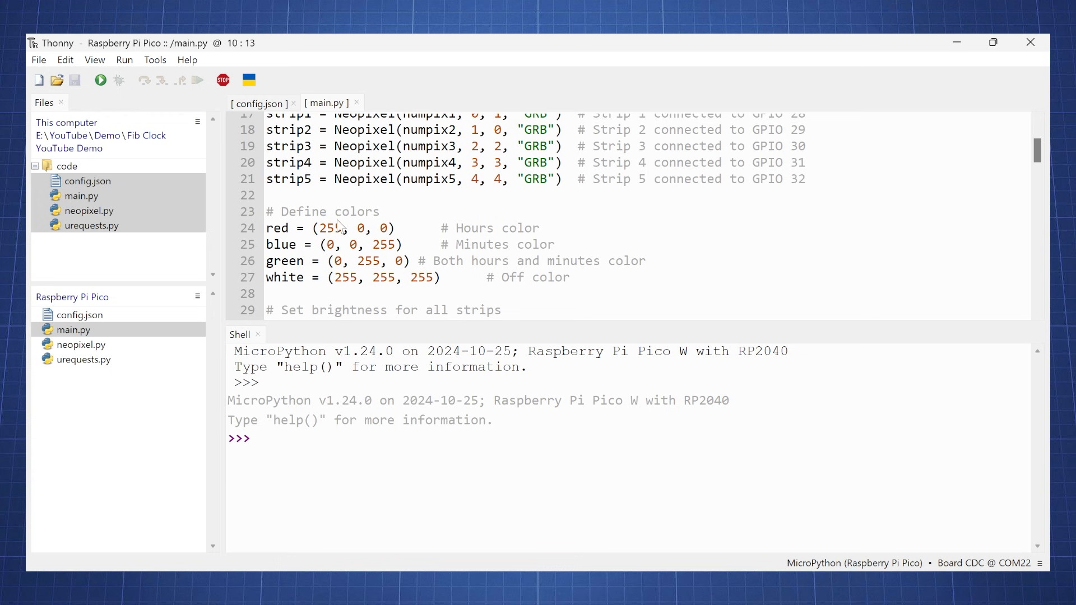
scroll(down, 3)
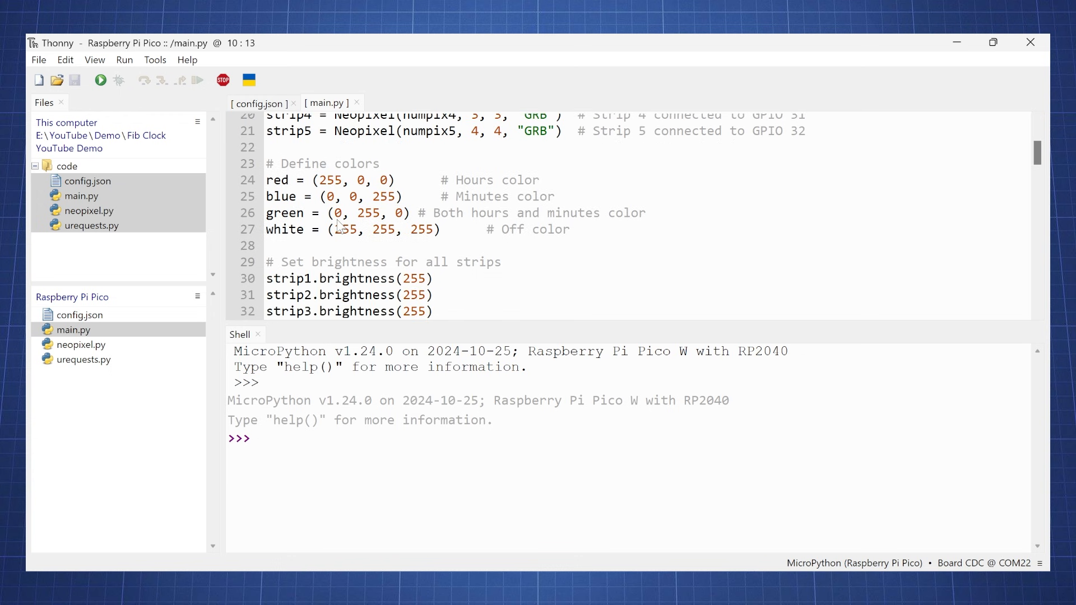
scroll(down, 3)
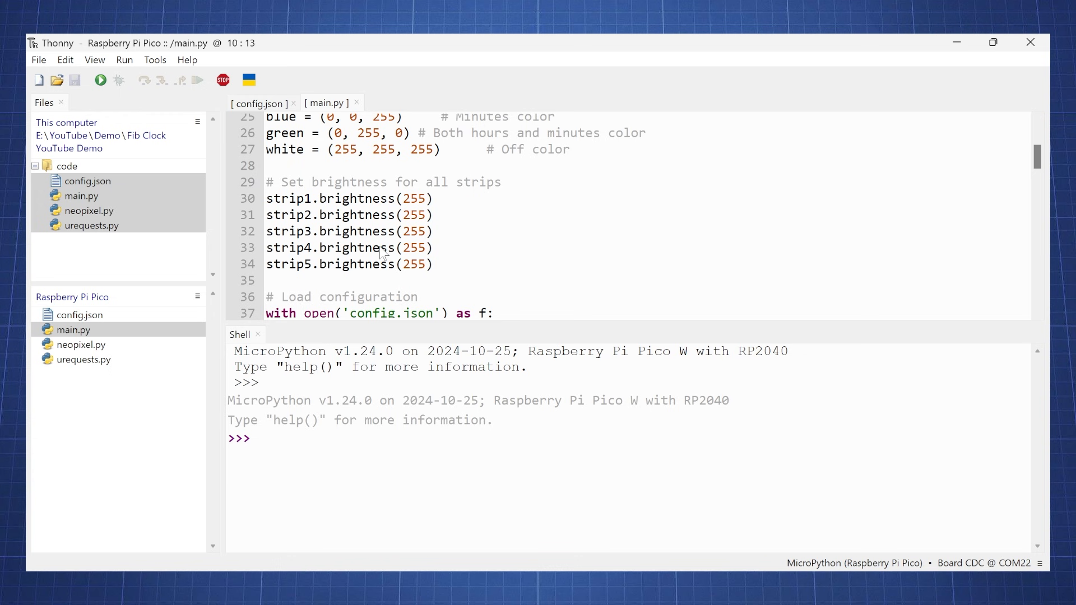
mouse_move(414, 204)
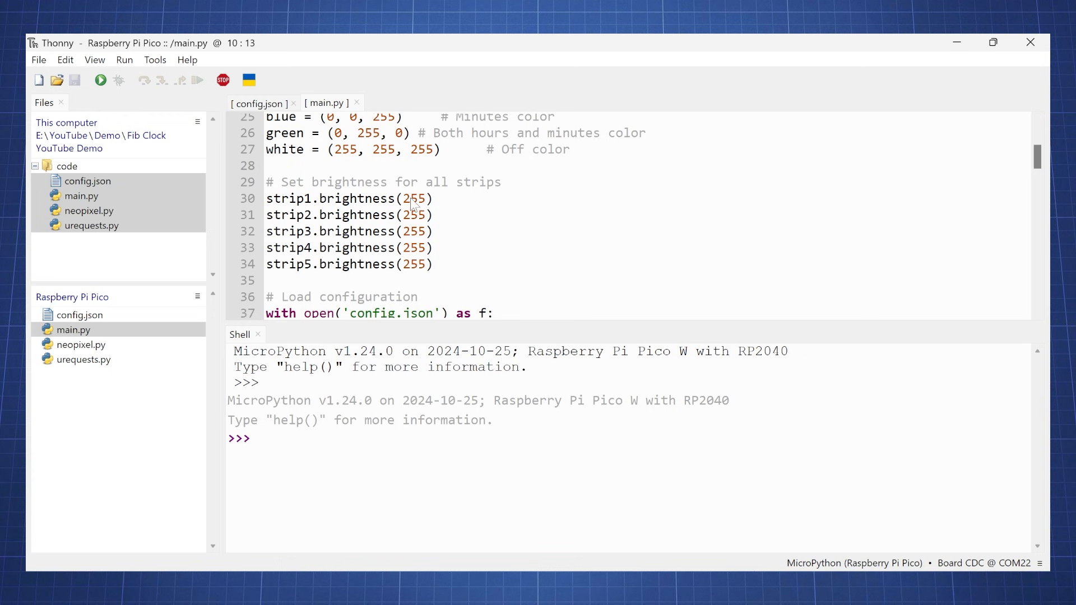
scroll(down, 3)
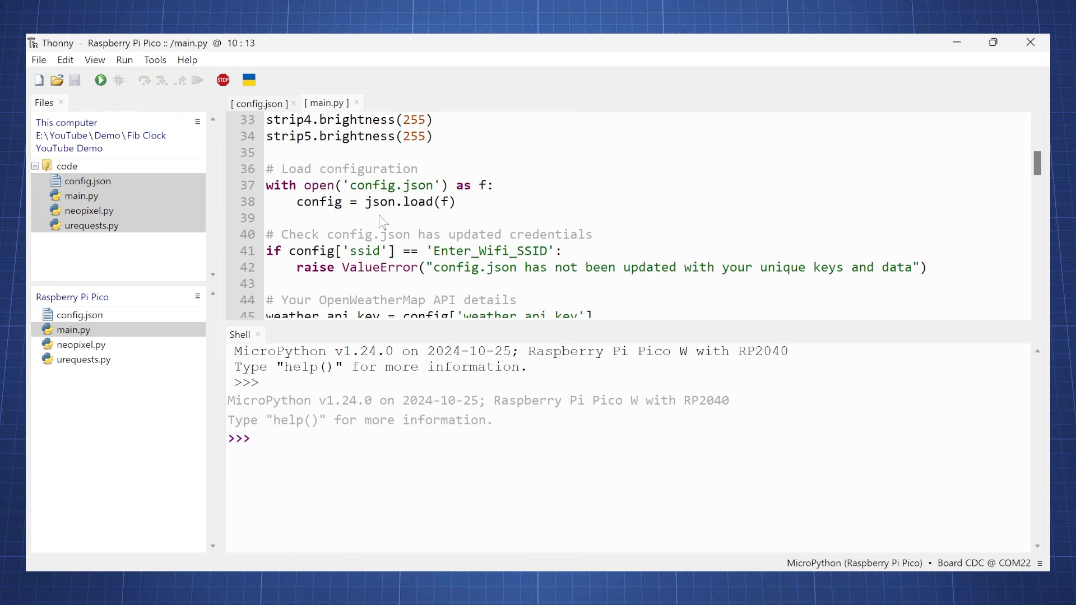
scroll(down, 3)
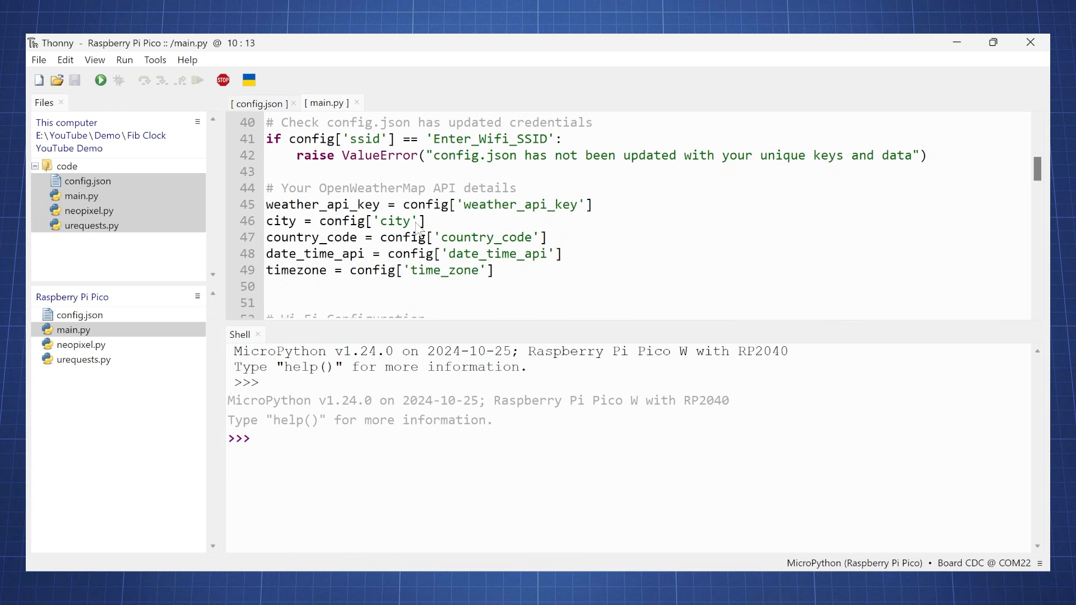
mouse_move(496, 214)
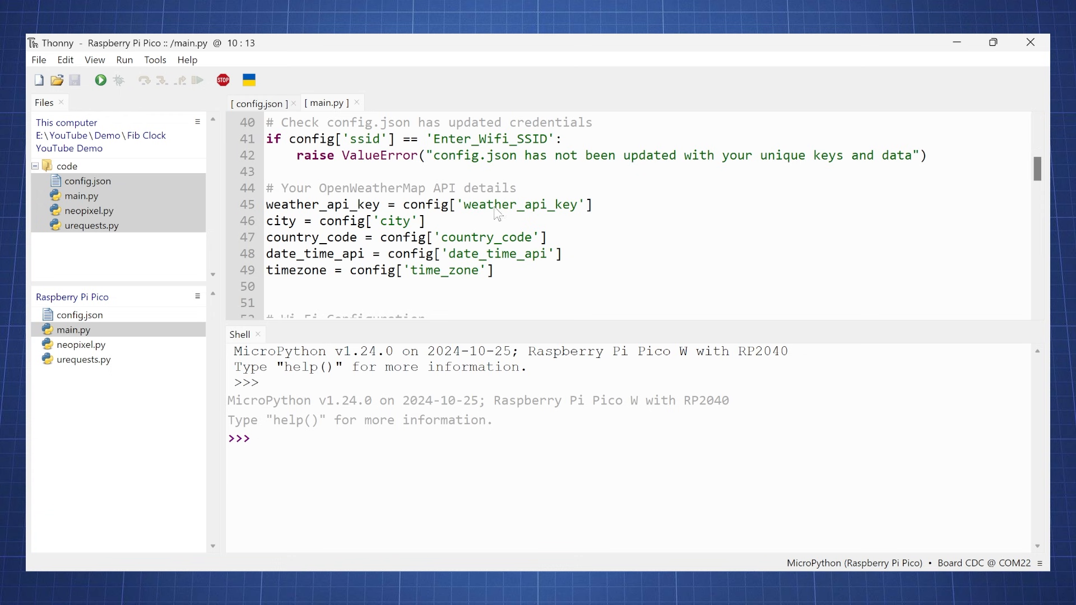
mouse_move(398, 268)
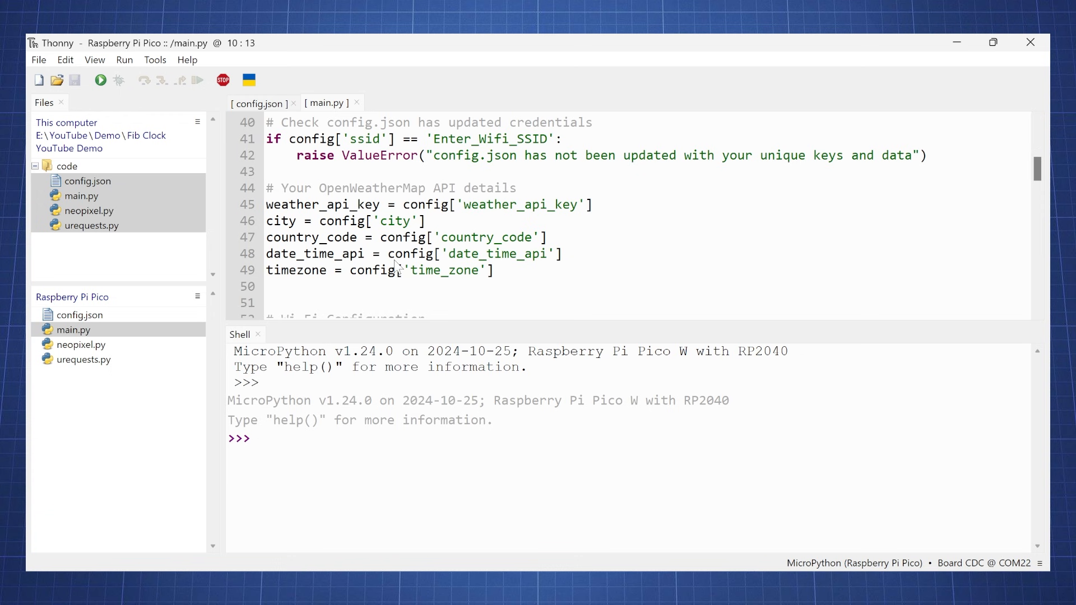
scroll(down, 3)
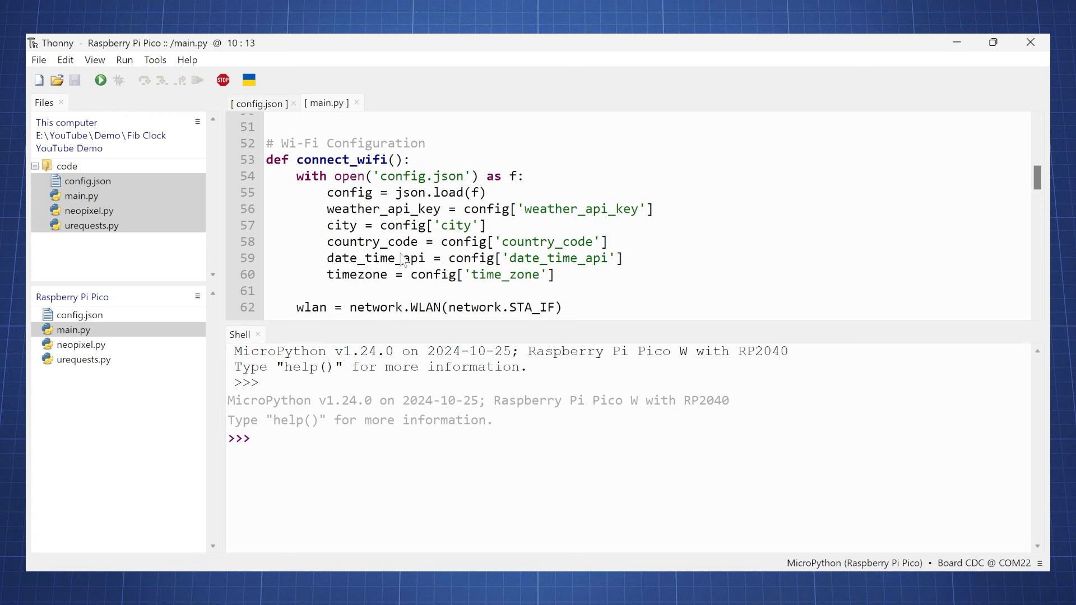
scroll(down, 3)
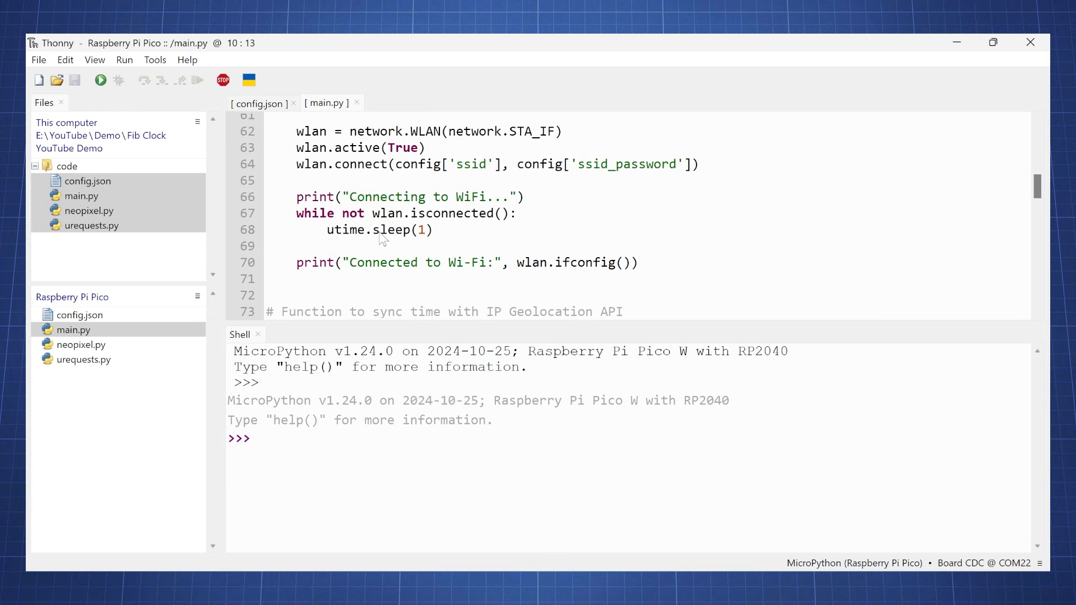
scroll(down, 3)
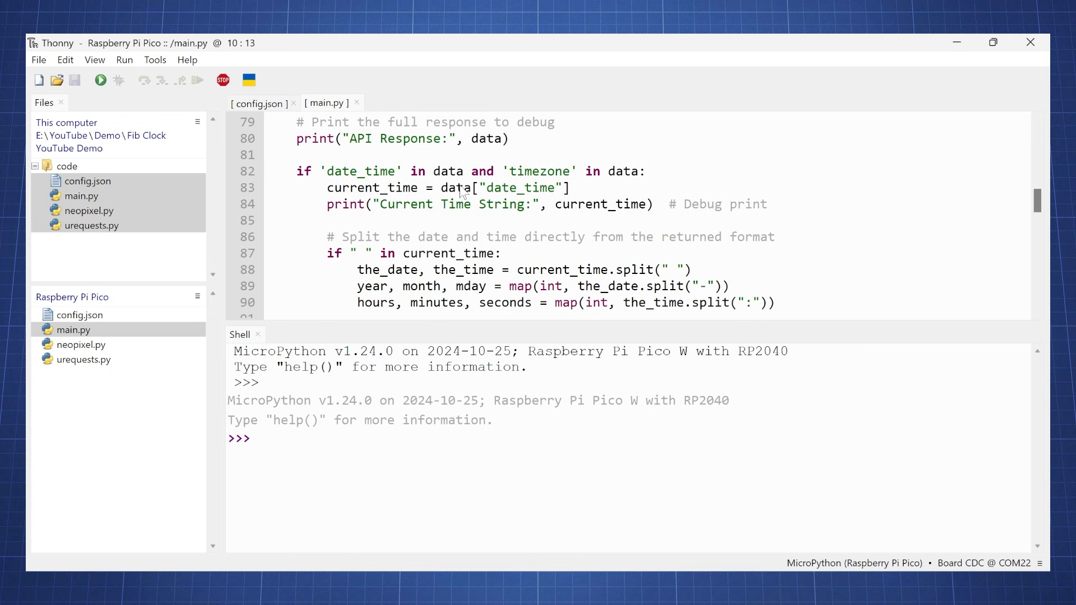
scroll(down, 3)
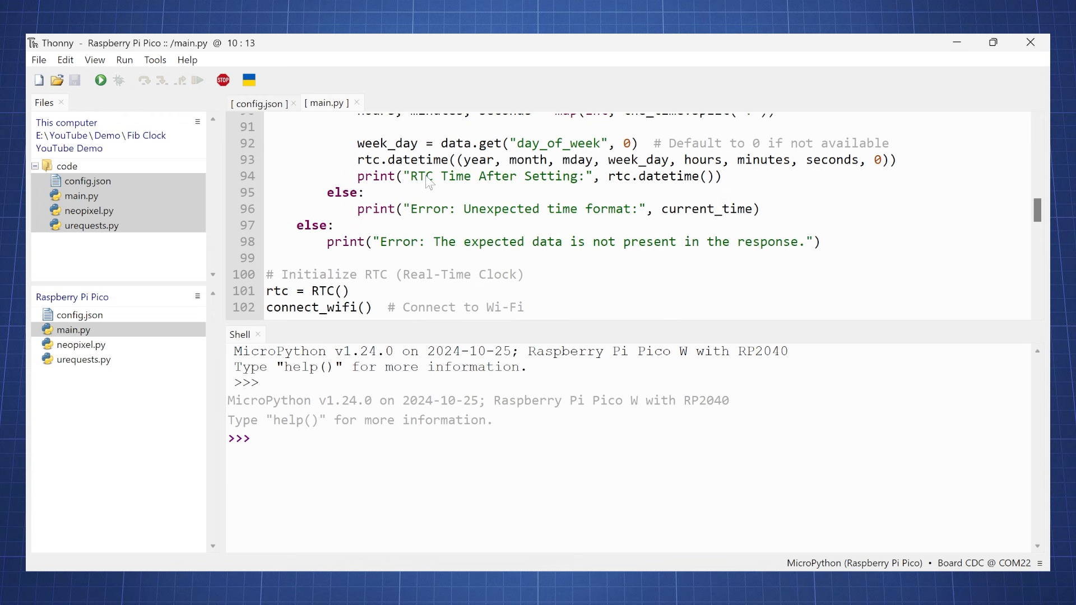
scroll(down, 3)
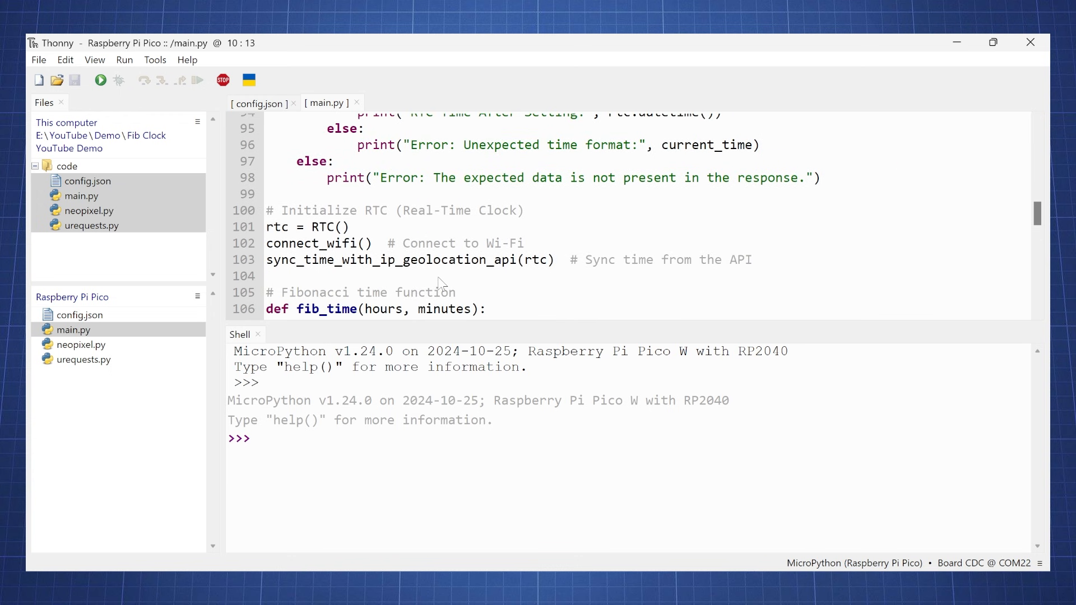
double_click(368, 259)
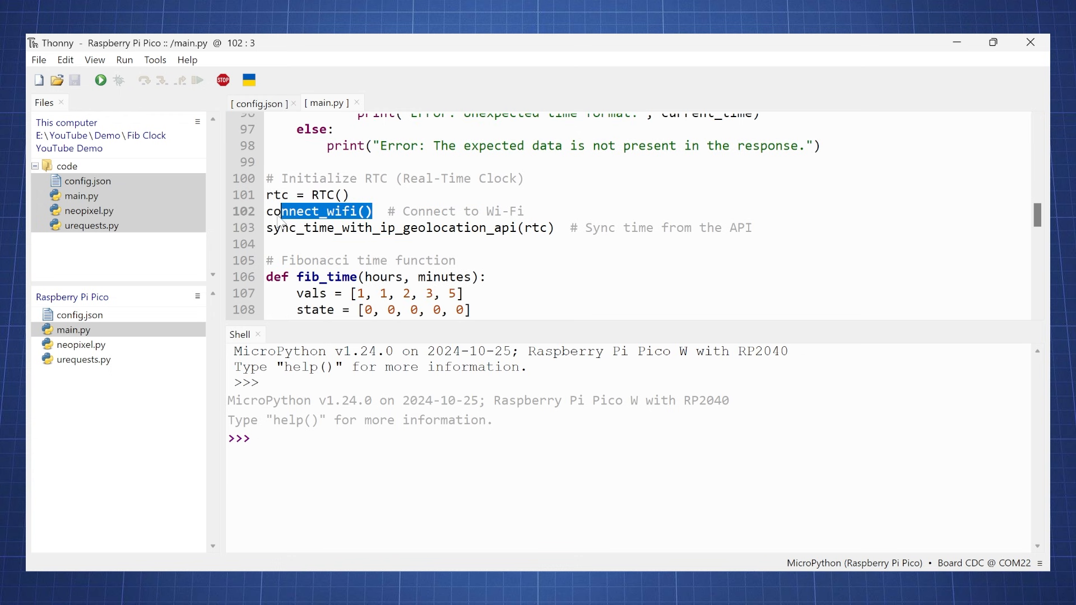
scroll(down, 3)
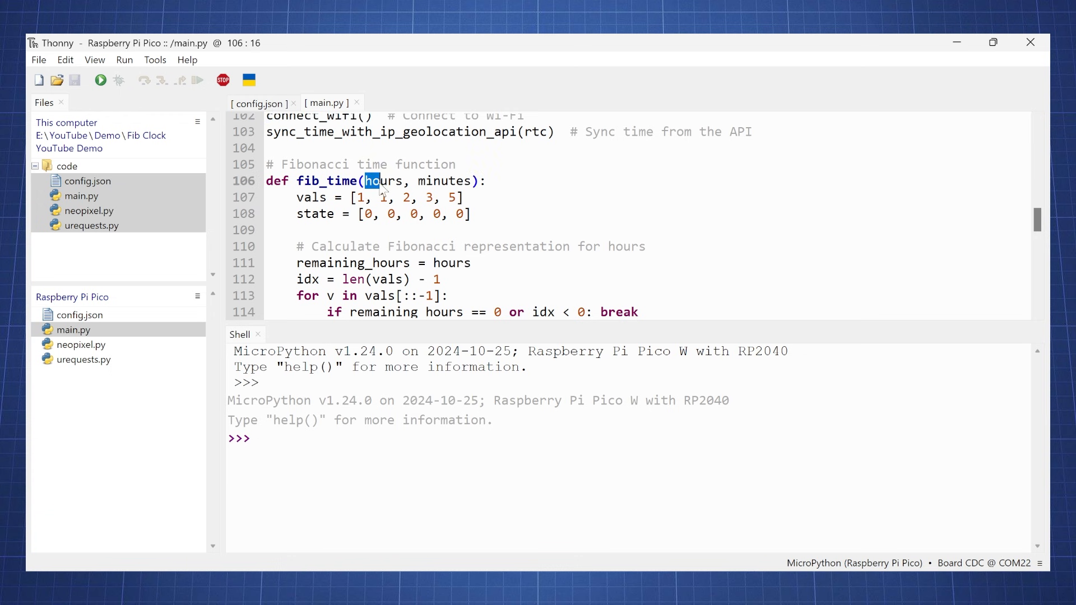
double_click(380, 180)
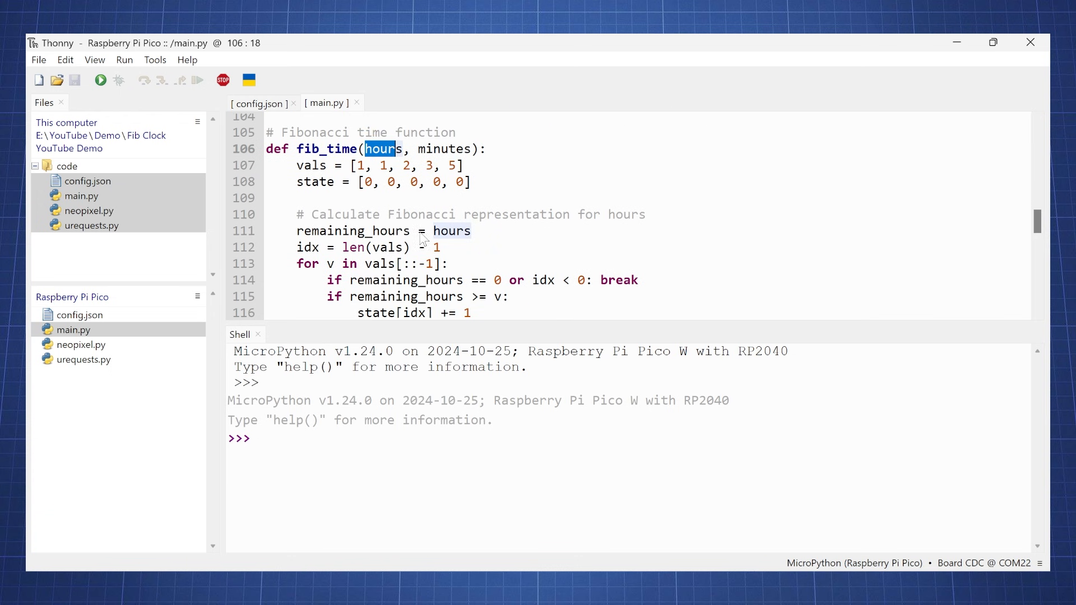
mouse_move(458, 218)
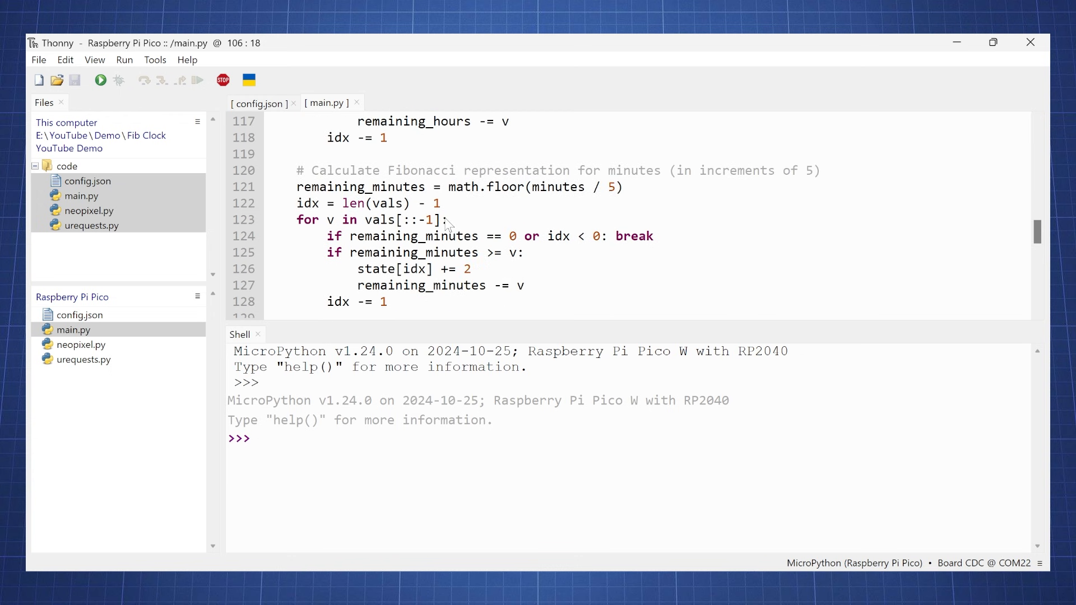
scroll(down, 3)
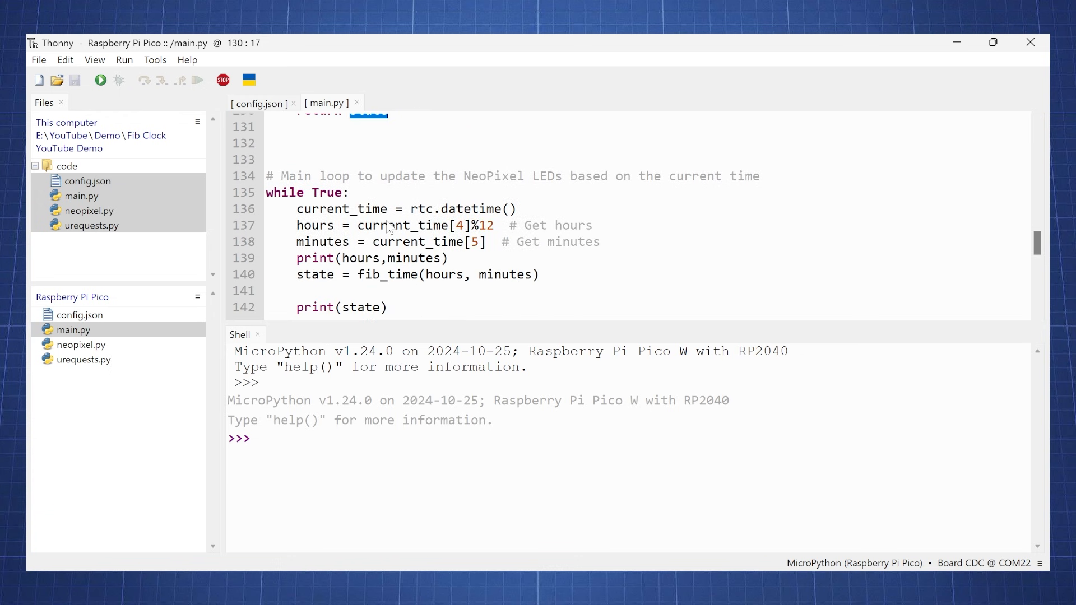
scroll(down, 3)
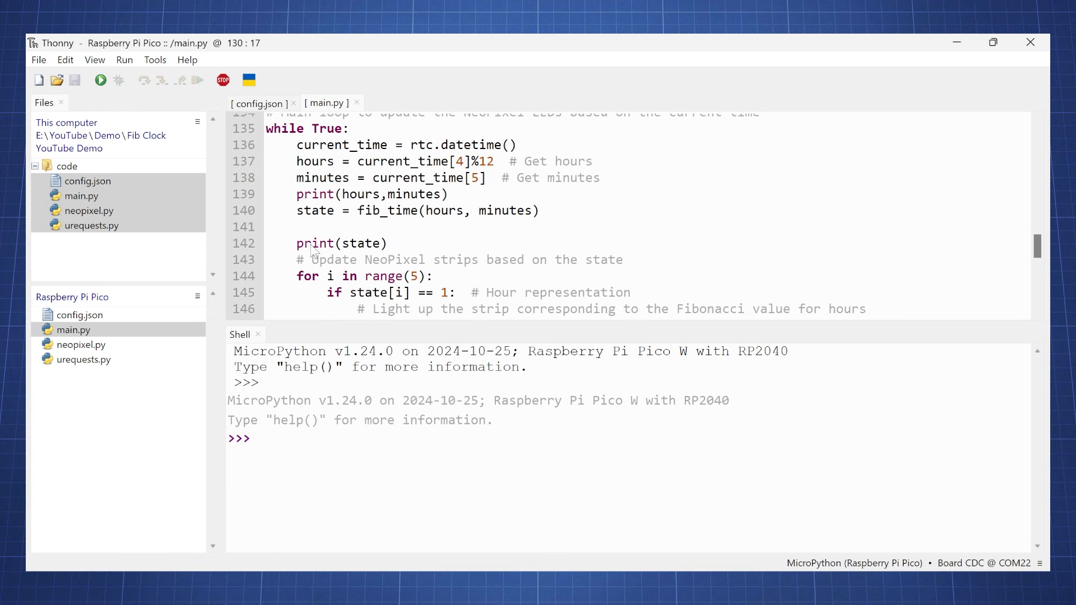
double_click(314, 243)
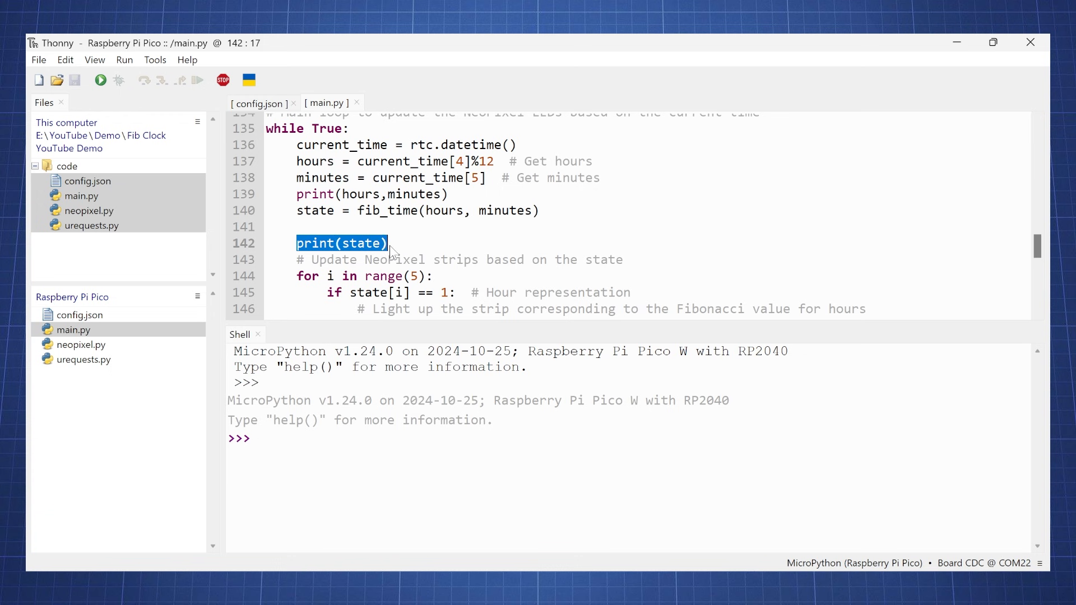
scroll(down, 3)
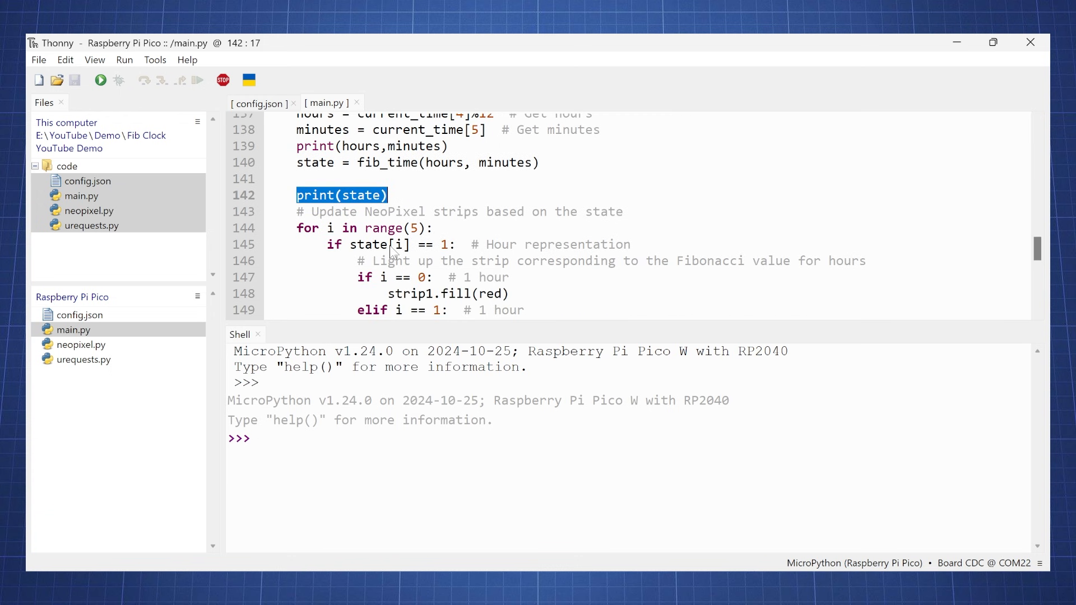
scroll(down, 3)
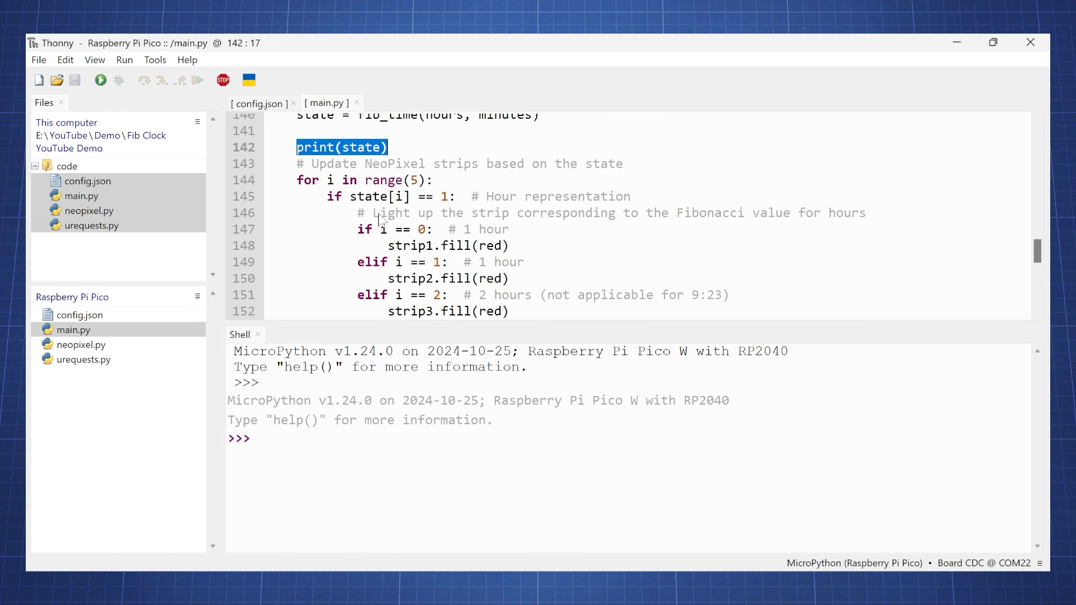
scroll(down, 3)
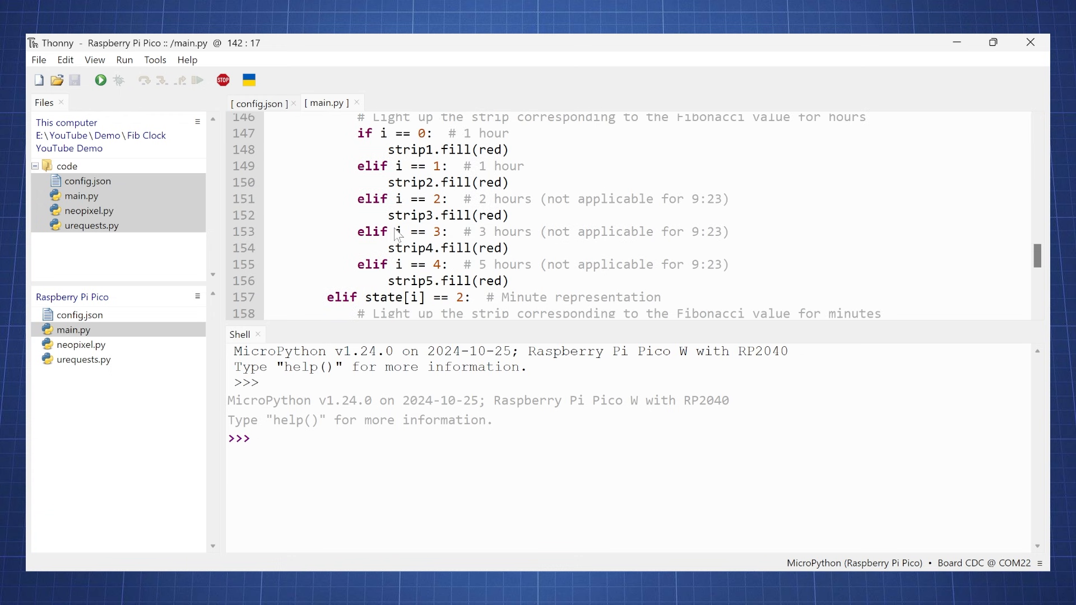
scroll(down, 3)
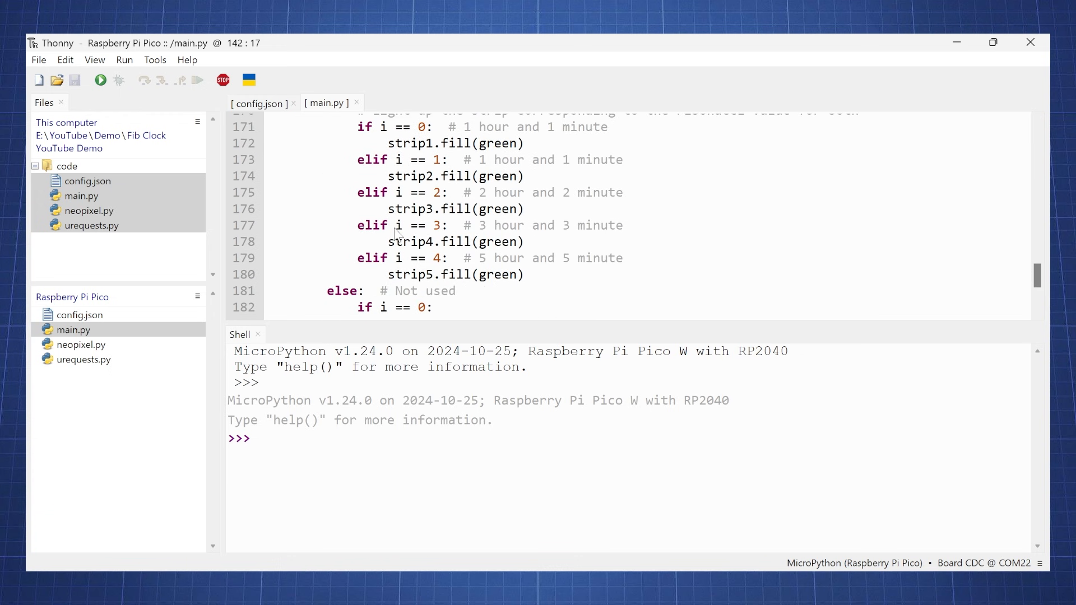
scroll(down, 3)
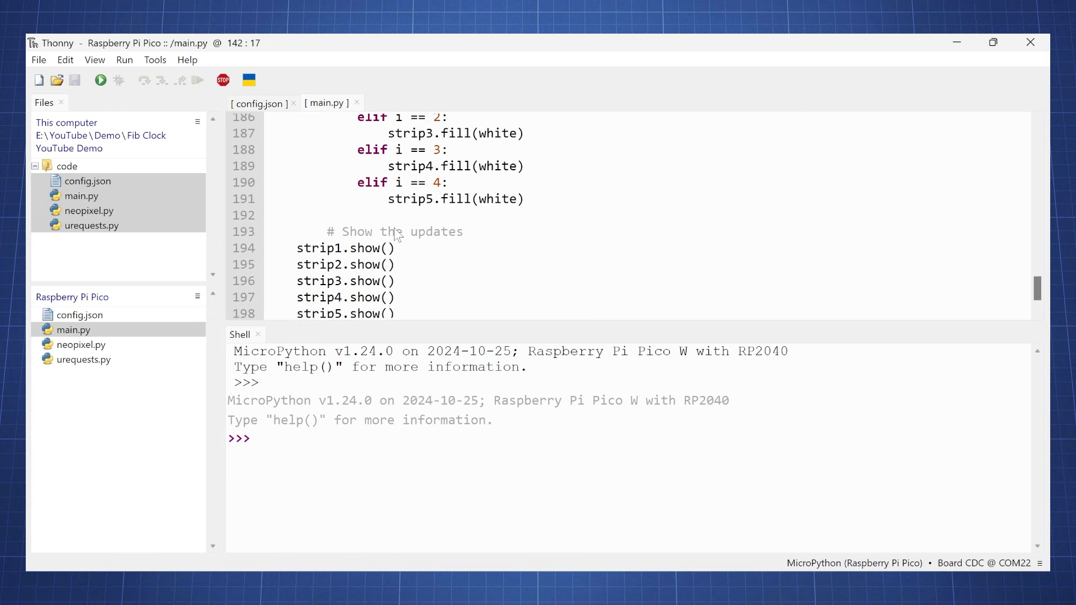